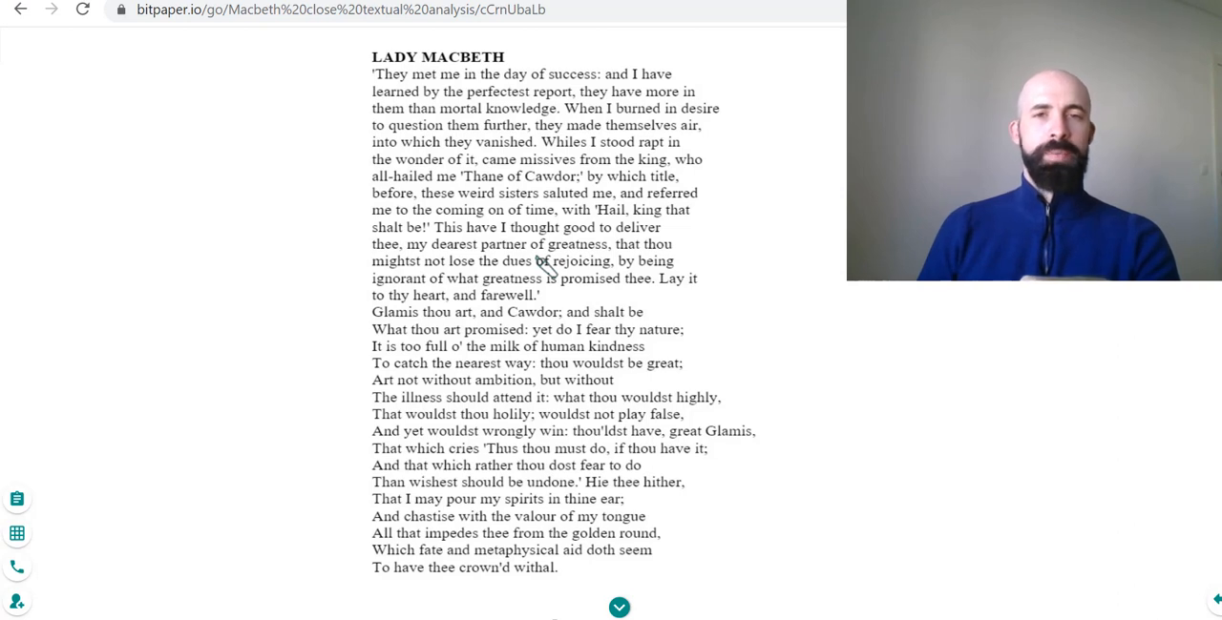
mouse_move(497, 57)
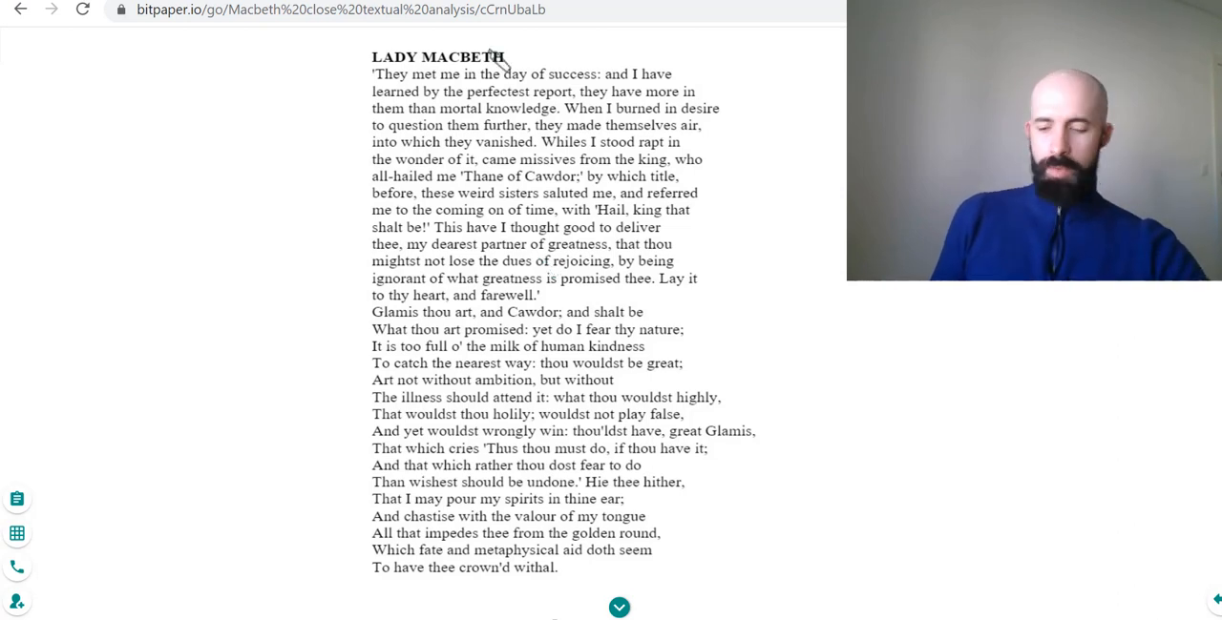
mouse_move(327, 211)
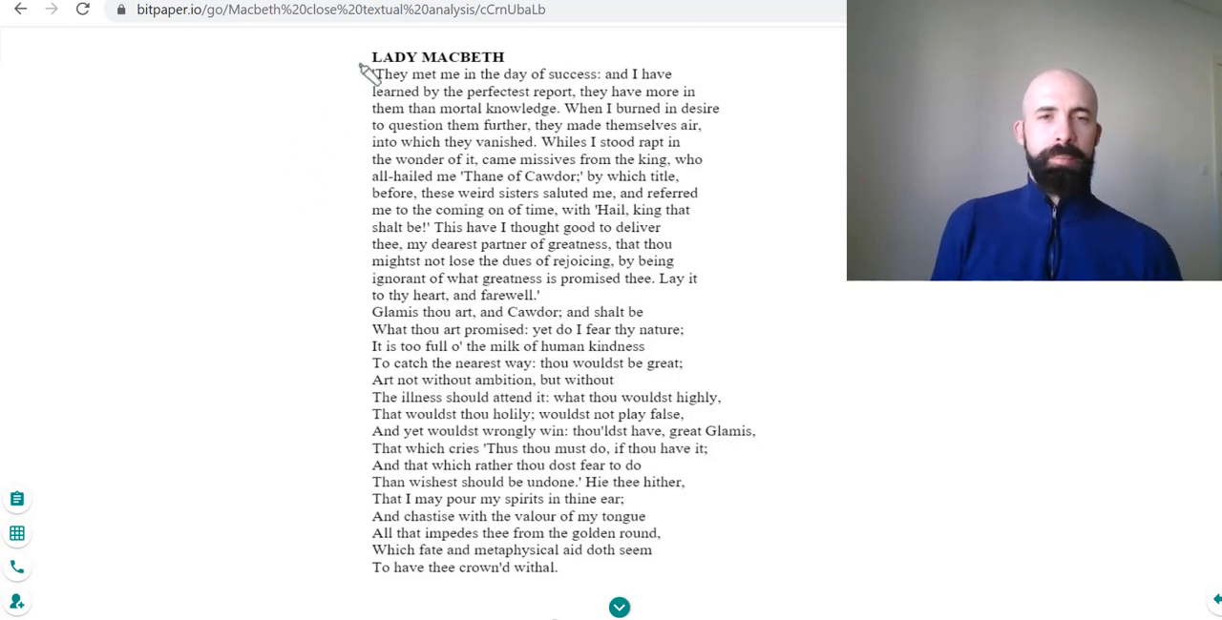
mouse_move(468, 92)
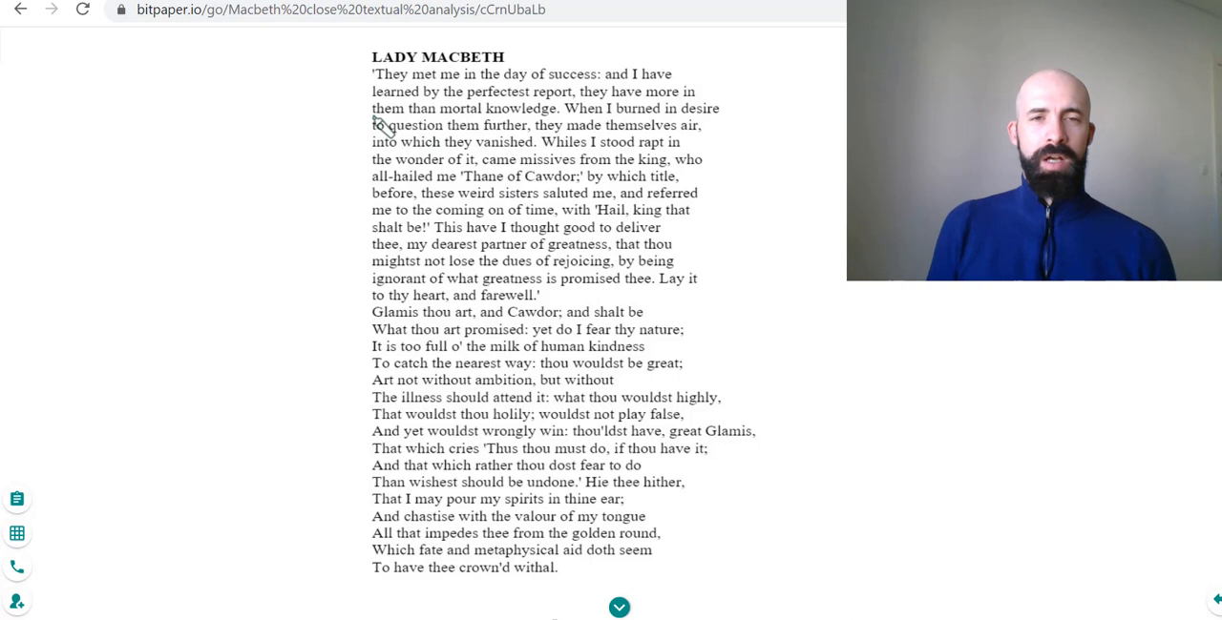
mouse_move(463, 245)
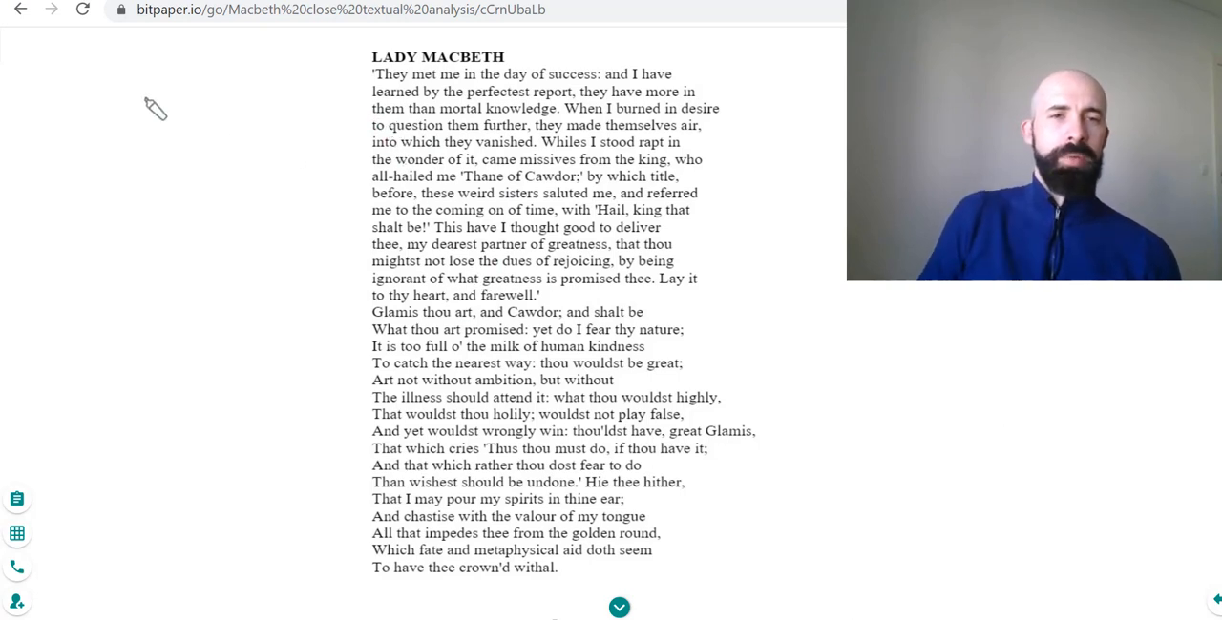
mouse_move(361, 284)
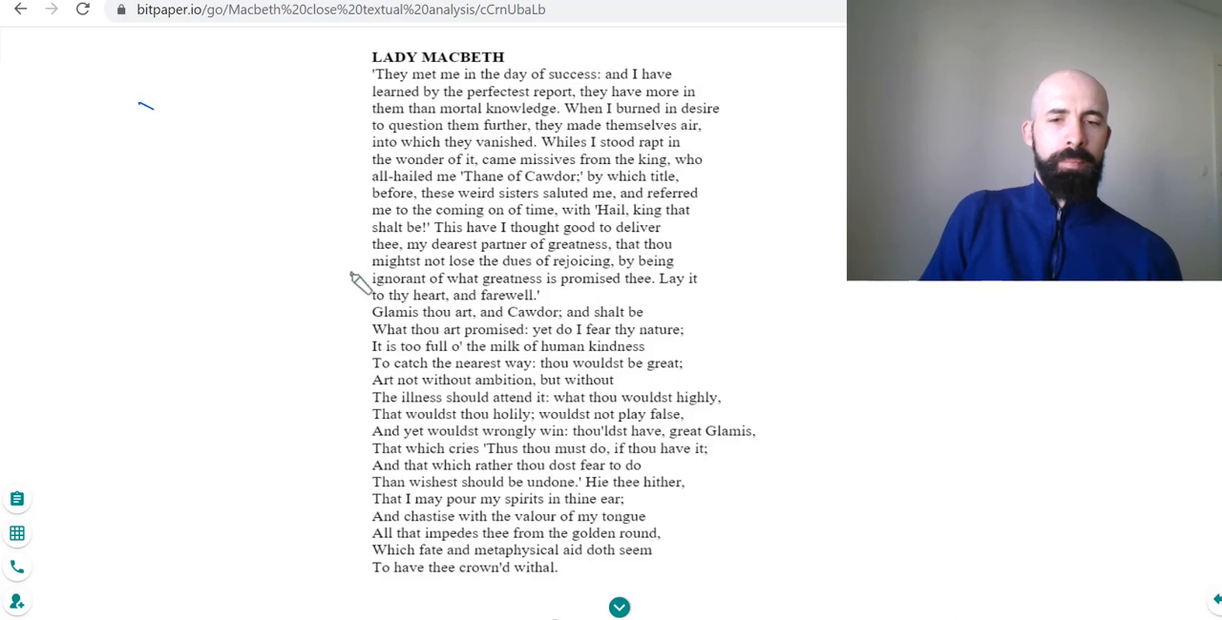
mouse_move(297, 248)
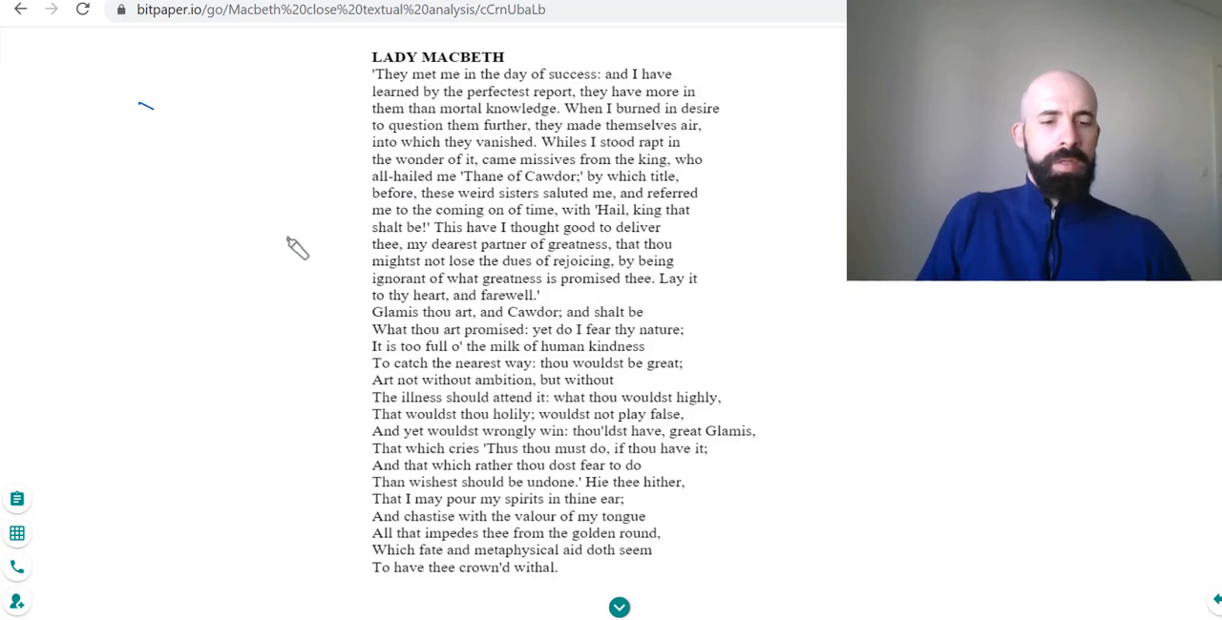
mouse_move(128, 133)
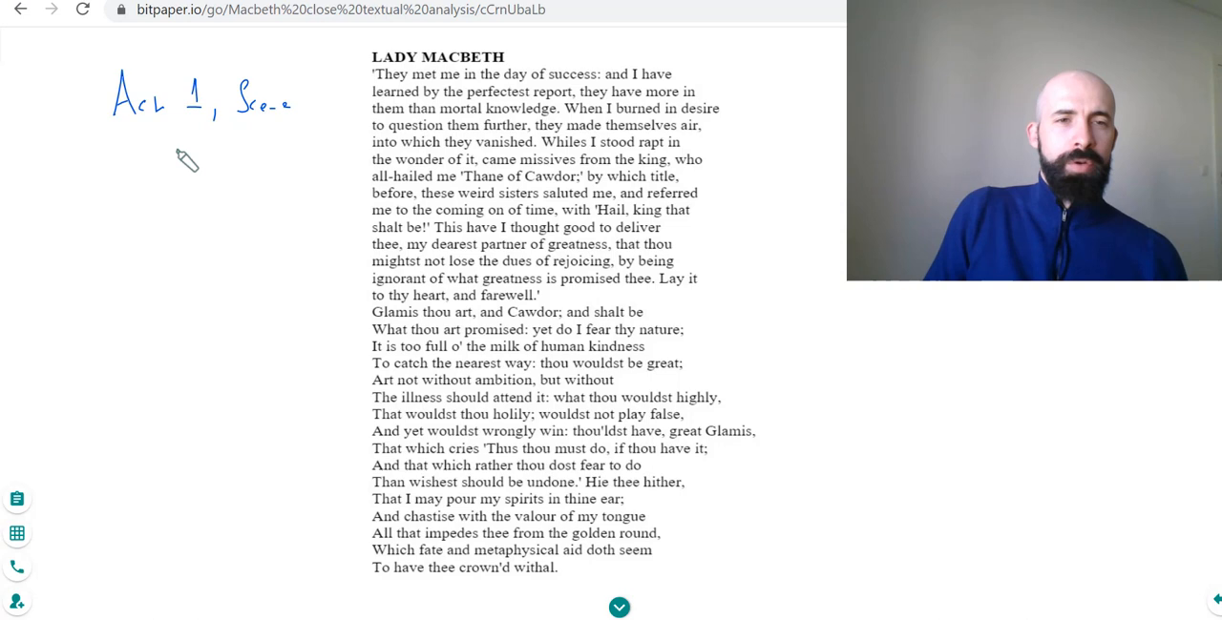
Step: Handwrite and underline the 'Act 1, Scene 5' heading in the left margin
left_click_drag(115, 129, 176, 177)
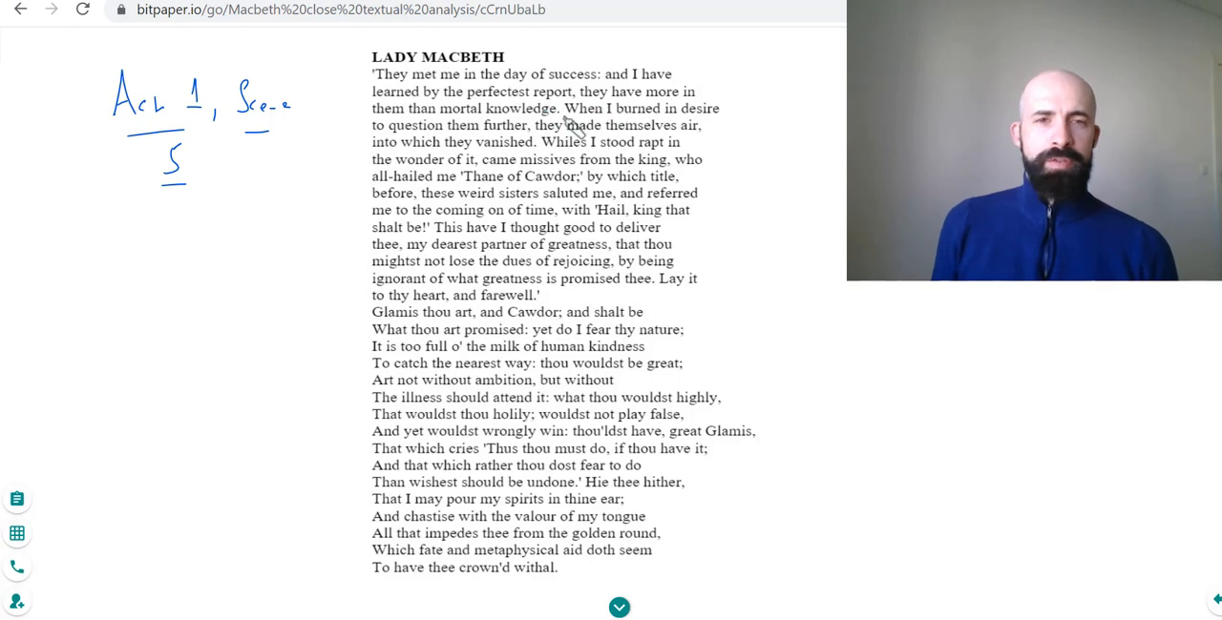
mouse_move(620, 141)
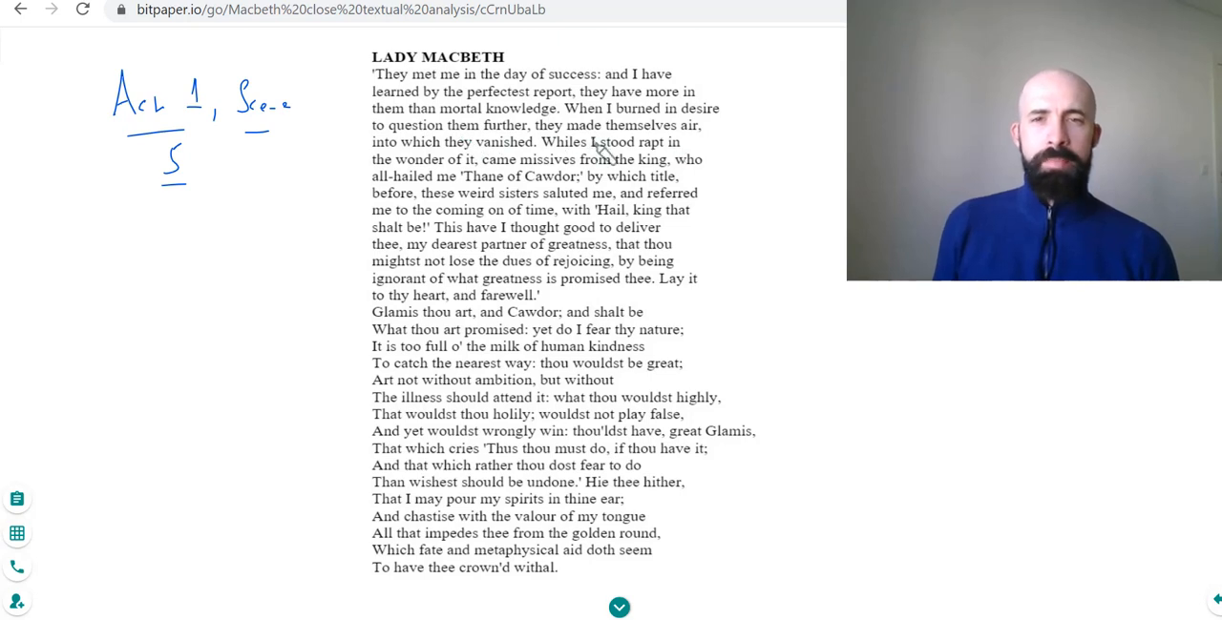
mouse_move(608, 172)
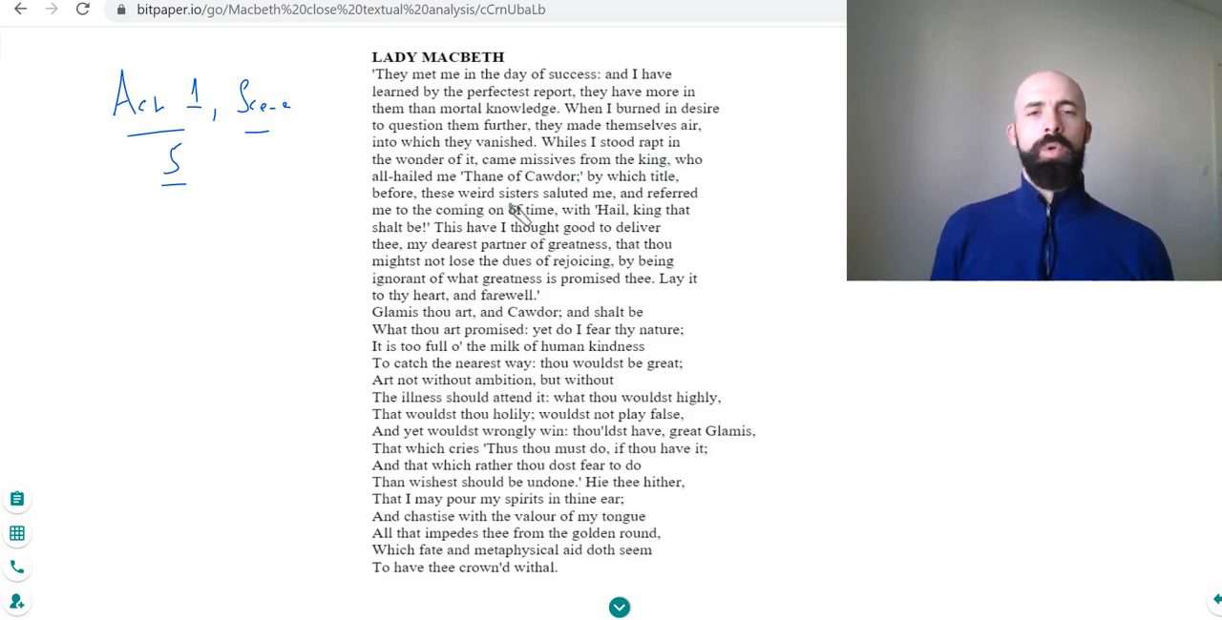
mouse_move(661, 211)
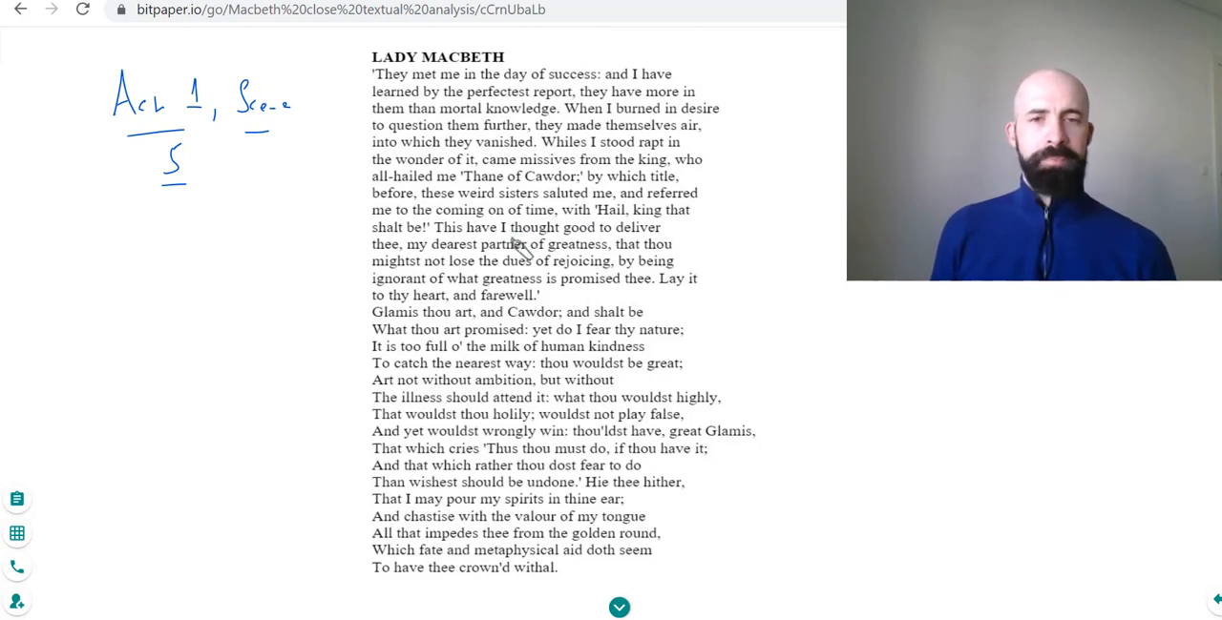
mouse_move(625, 267)
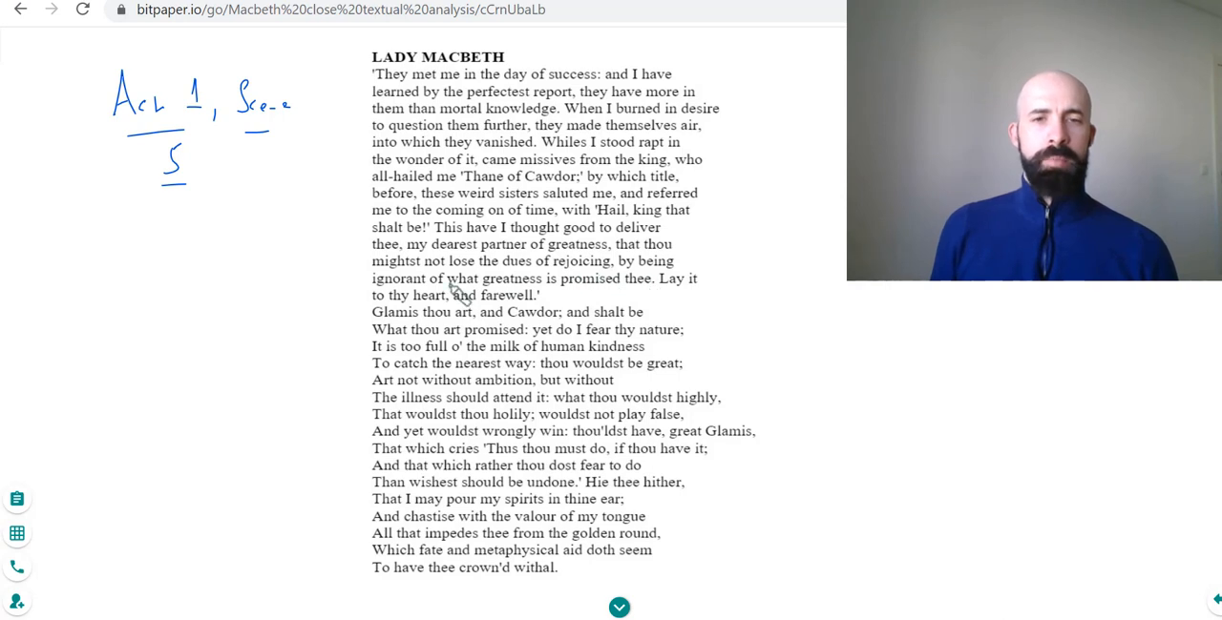
mouse_move(673, 304)
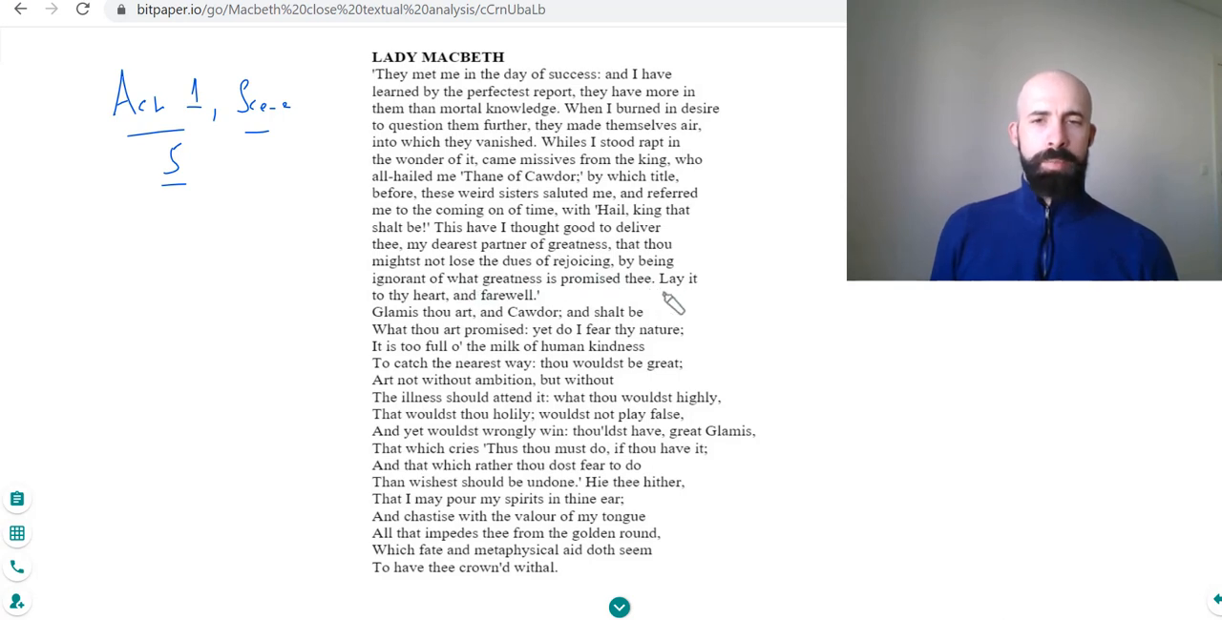
mouse_move(458, 313)
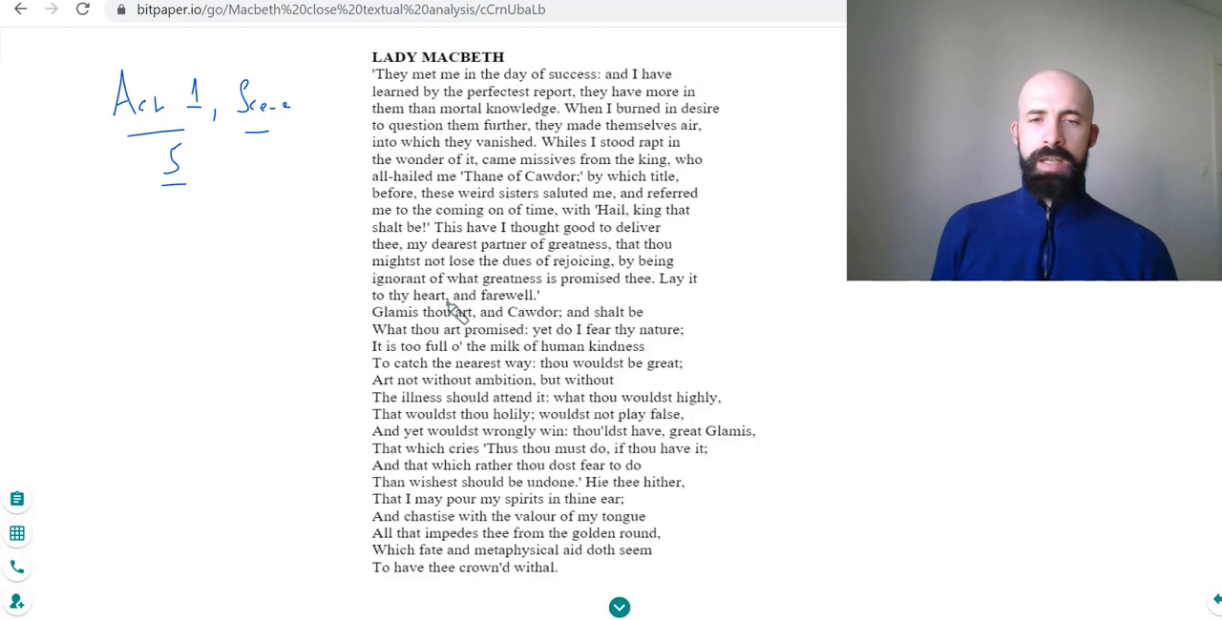
mouse_move(597, 308)
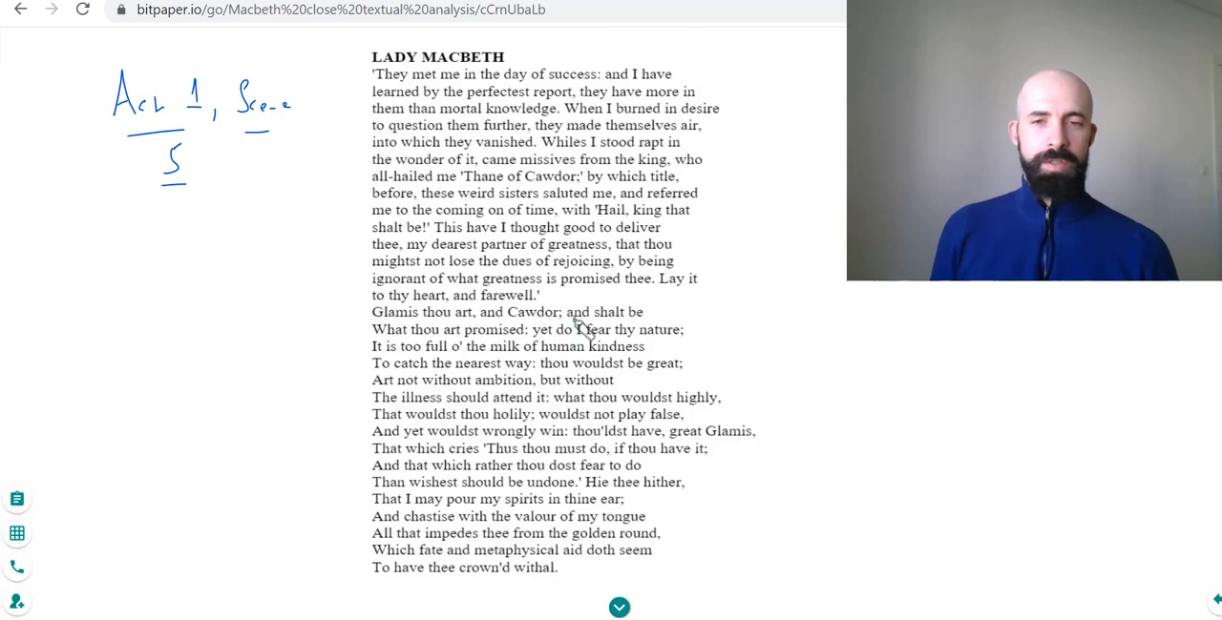
mouse_move(616, 342)
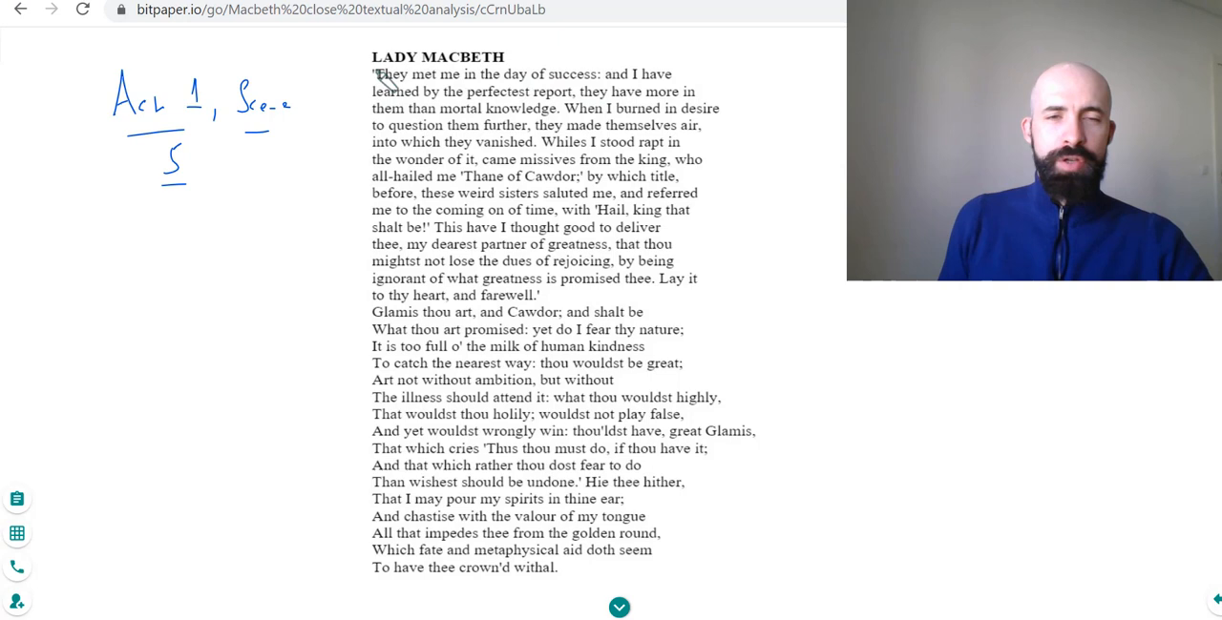
mouse_move(525, 191)
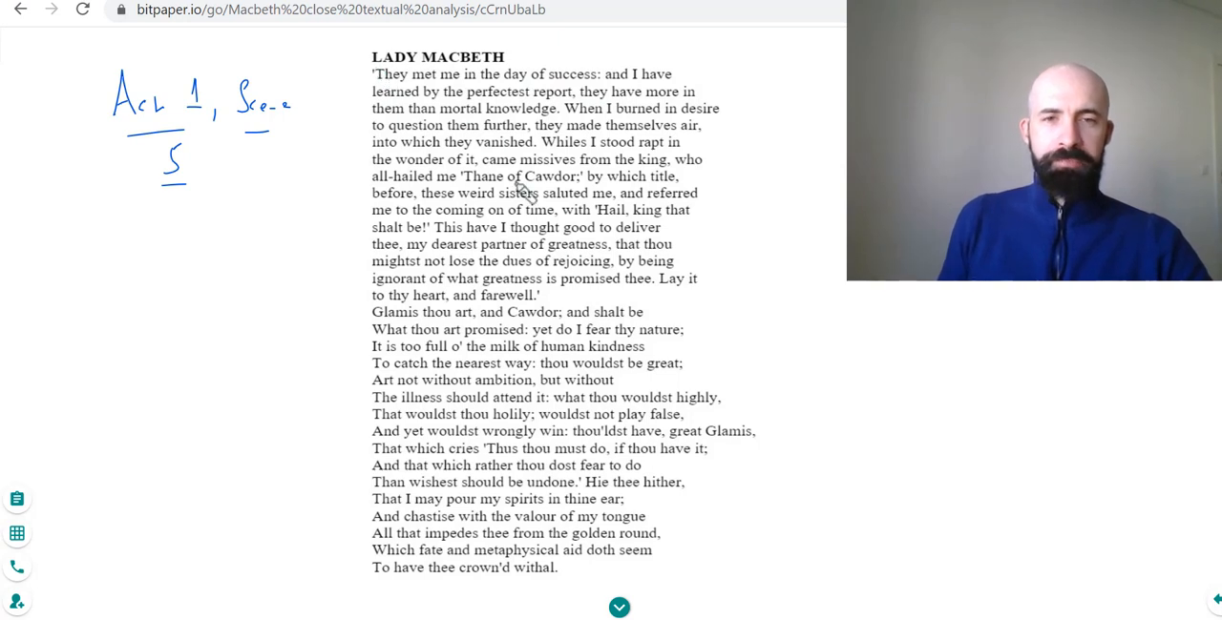
mouse_move(361, 113)
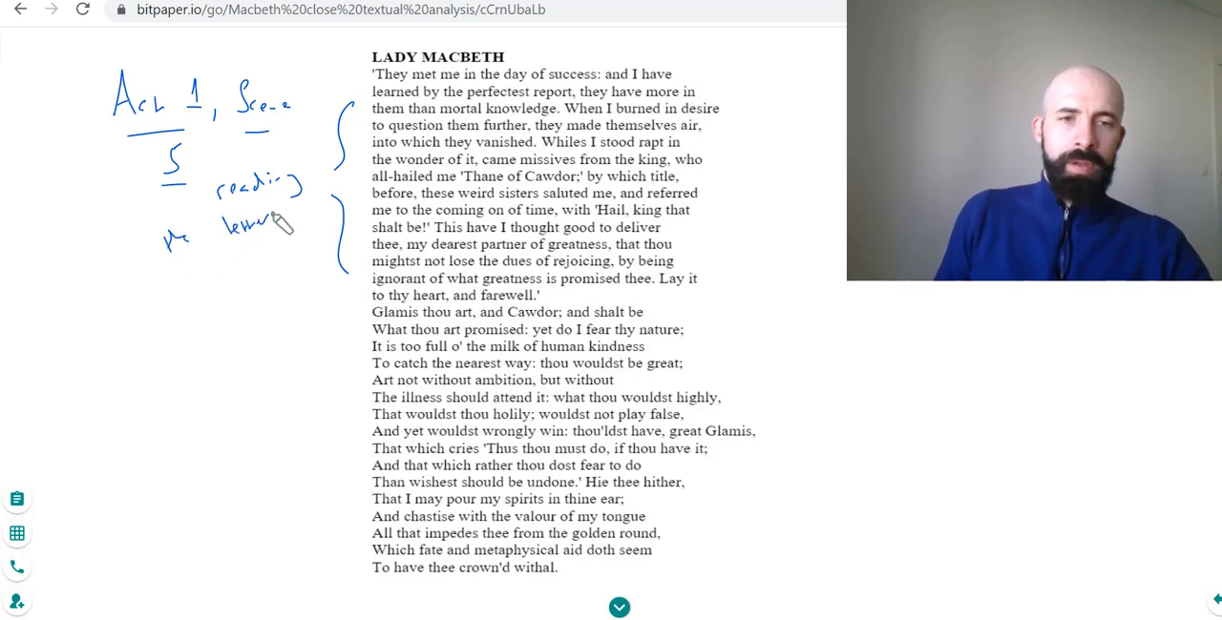
Step: Handwrite 'from Macbeth' below 'reading the letter' beside the bracket
left_click_drag(177, 277, 205, 295)
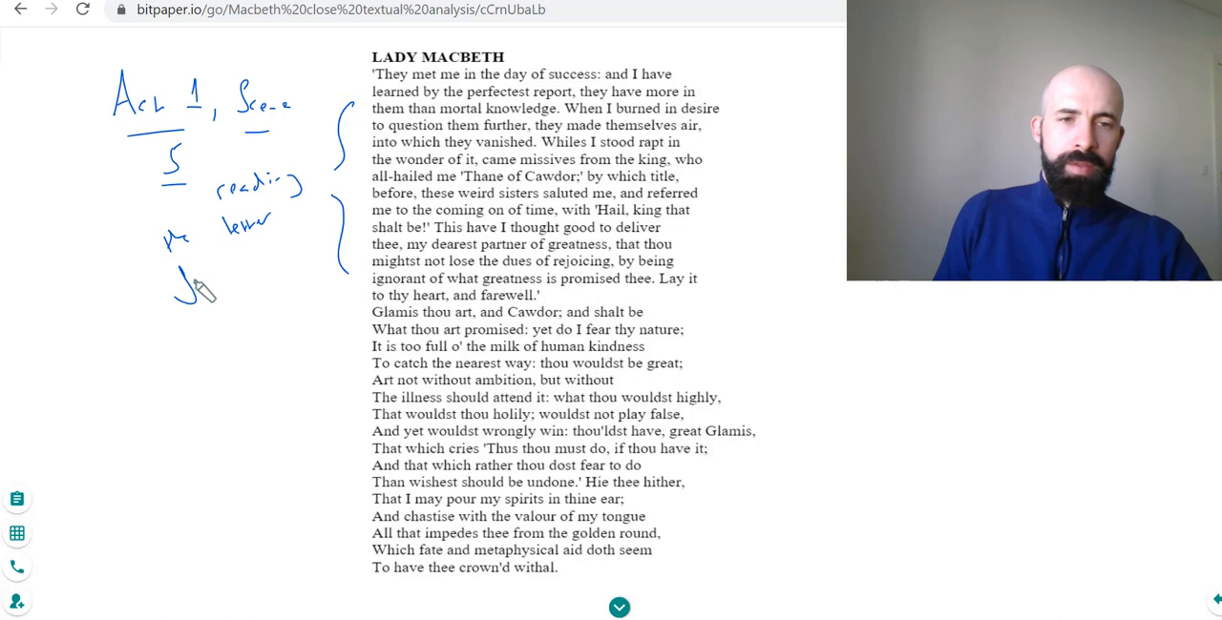
left_click_drag(205, 287, 229, 272)
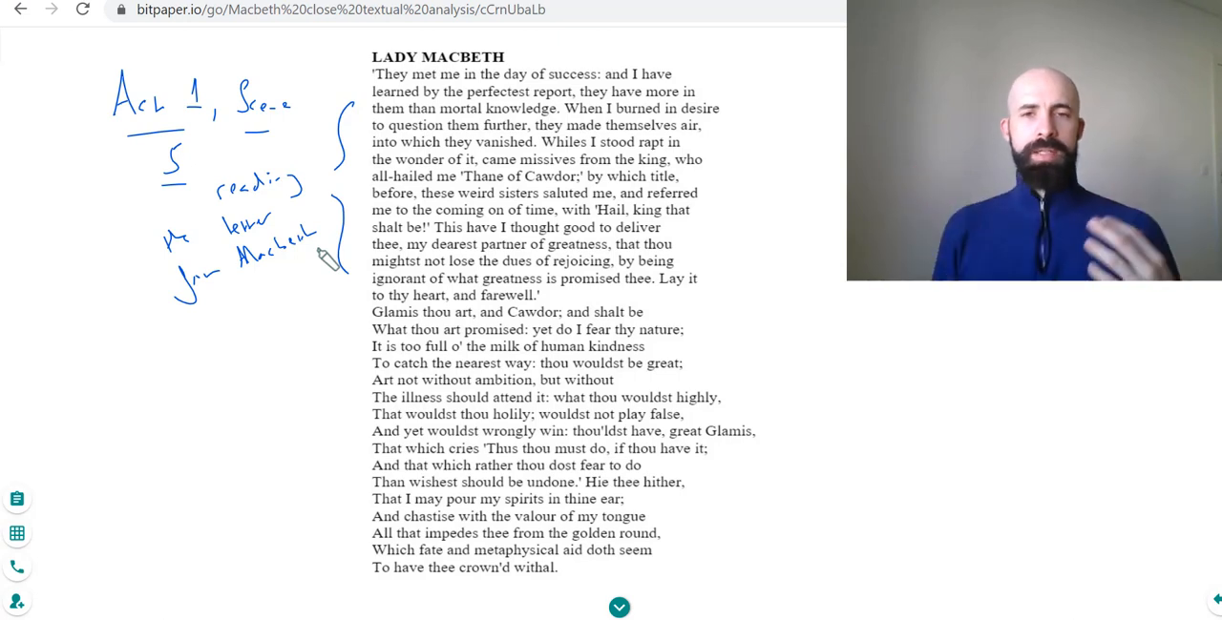
mouse_move(616, 143)
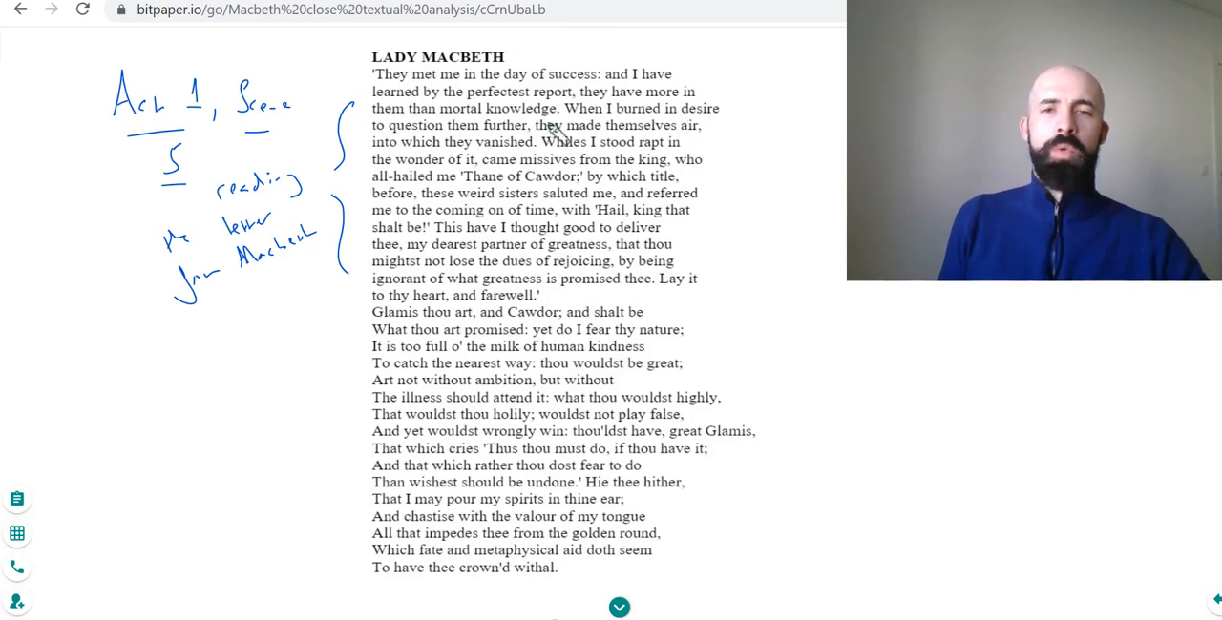
mouse_move(571, 188)
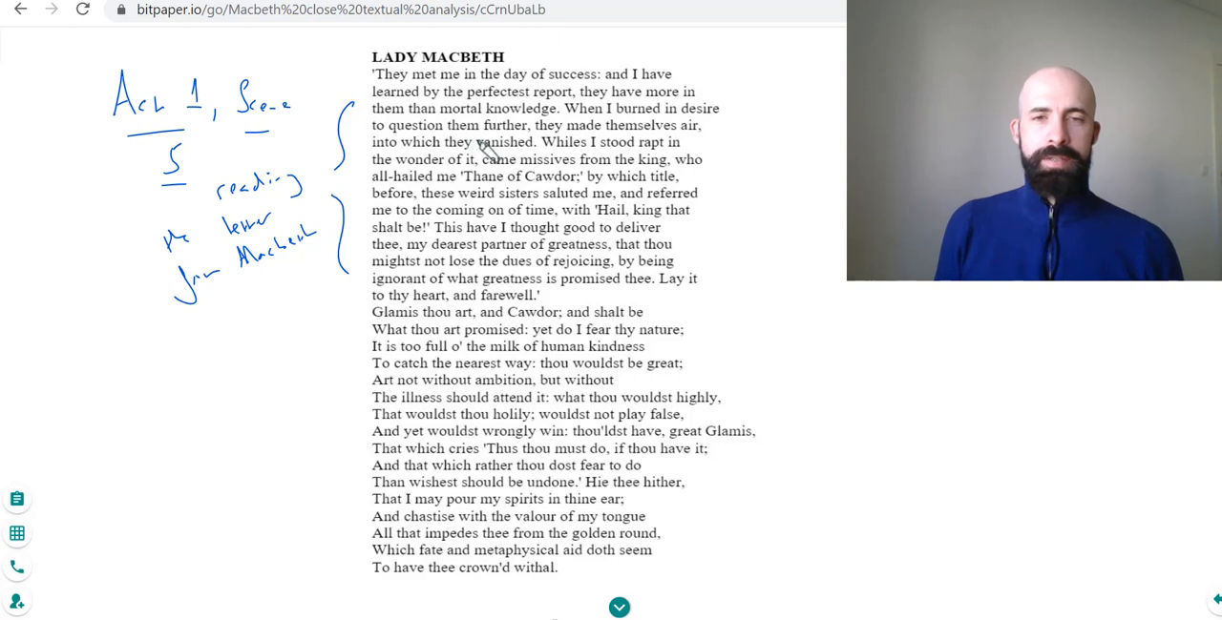
mouse_move(652, 136)
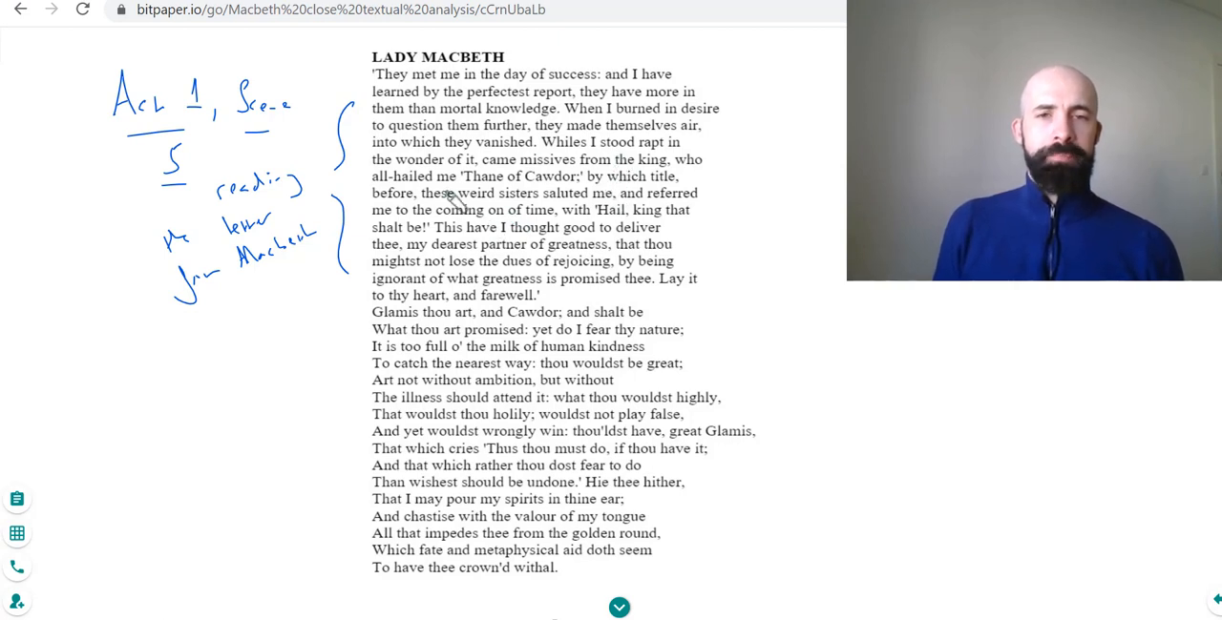
mouse_move(573, 220)
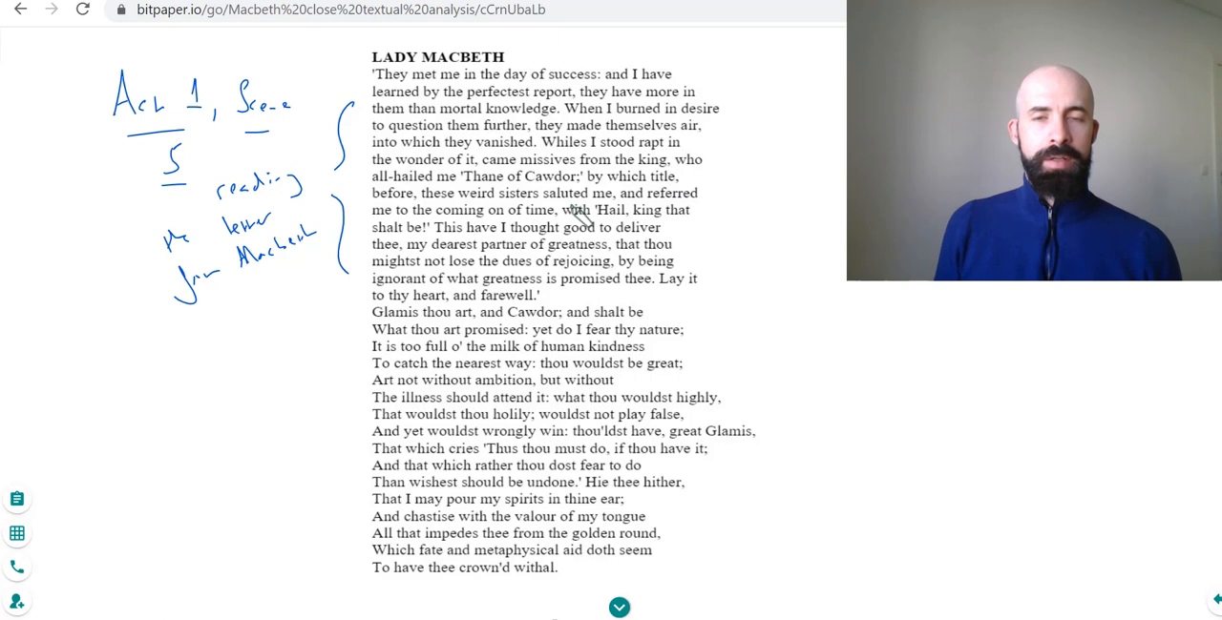
mouse_move(415, 163)
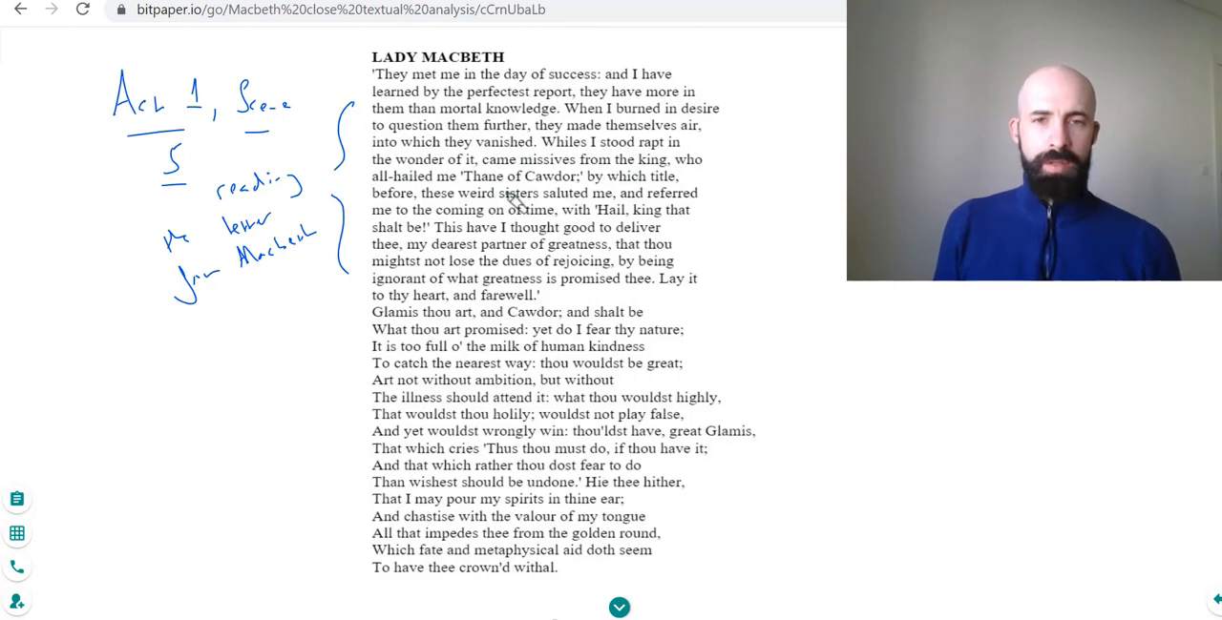
mouse_move(663, 225)
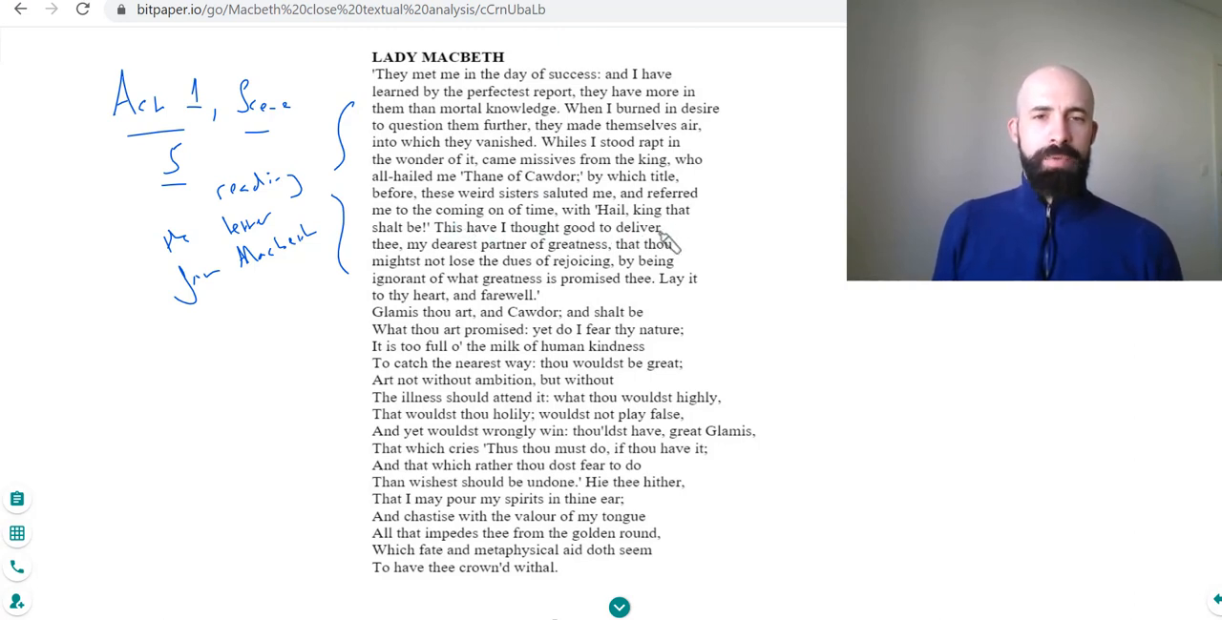
mouse_move(678, 246)
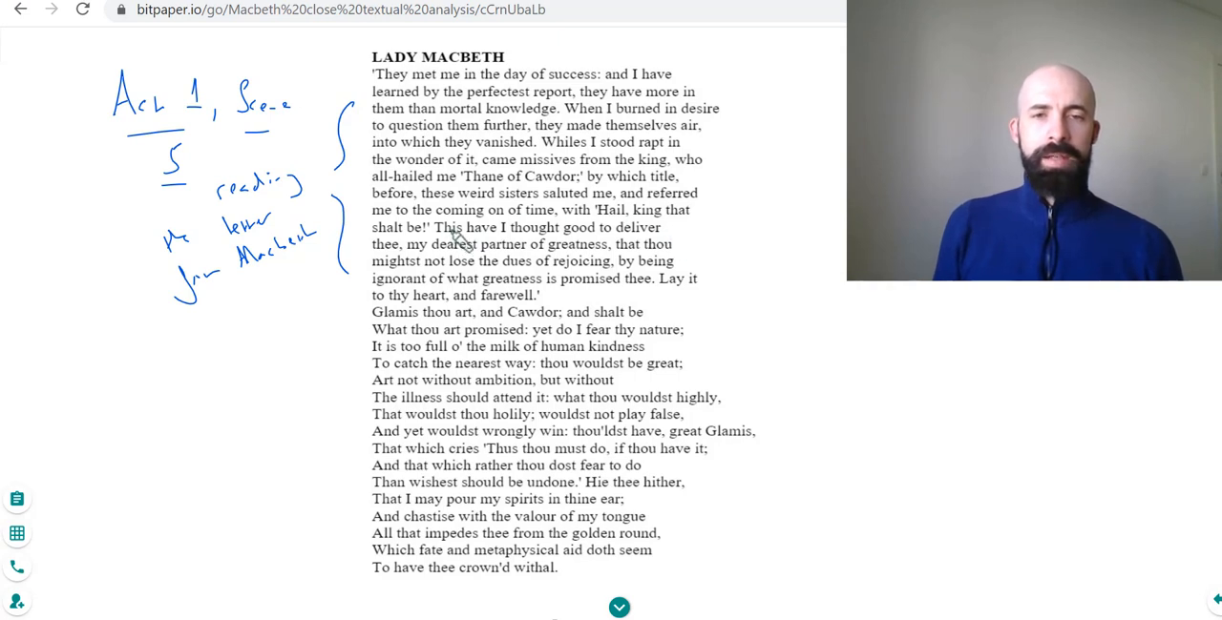
mouse_move(553, 200)
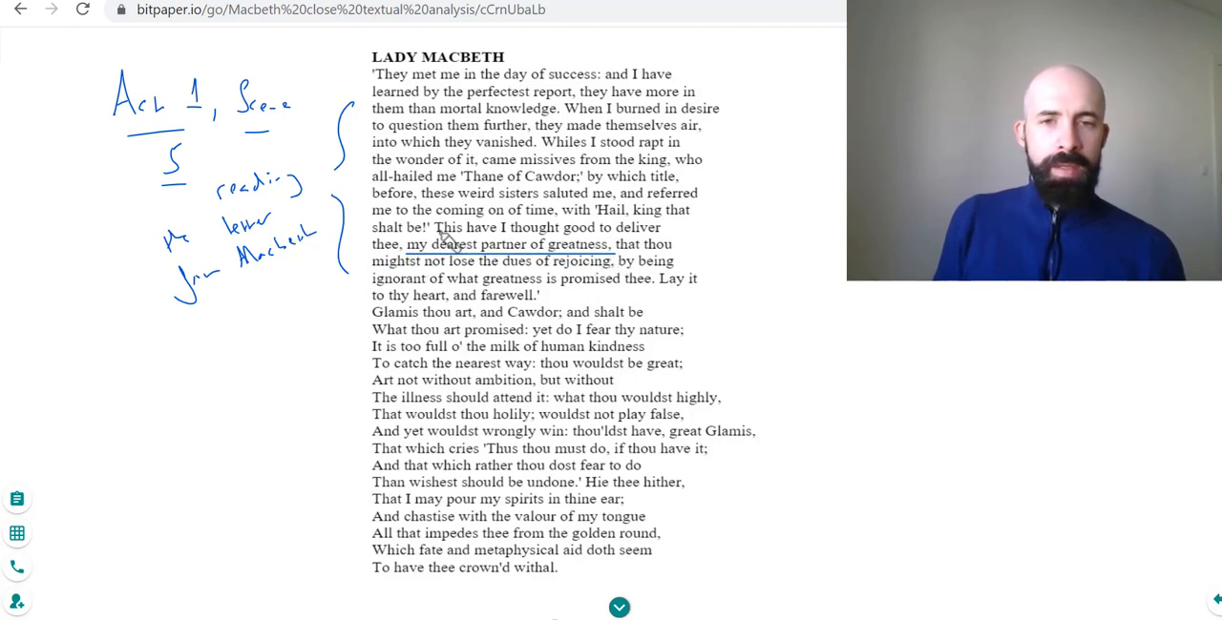
Step: Underline the phrase 'my dearest partner of greatness'
left_click_drag(405, 236, 620, 237)
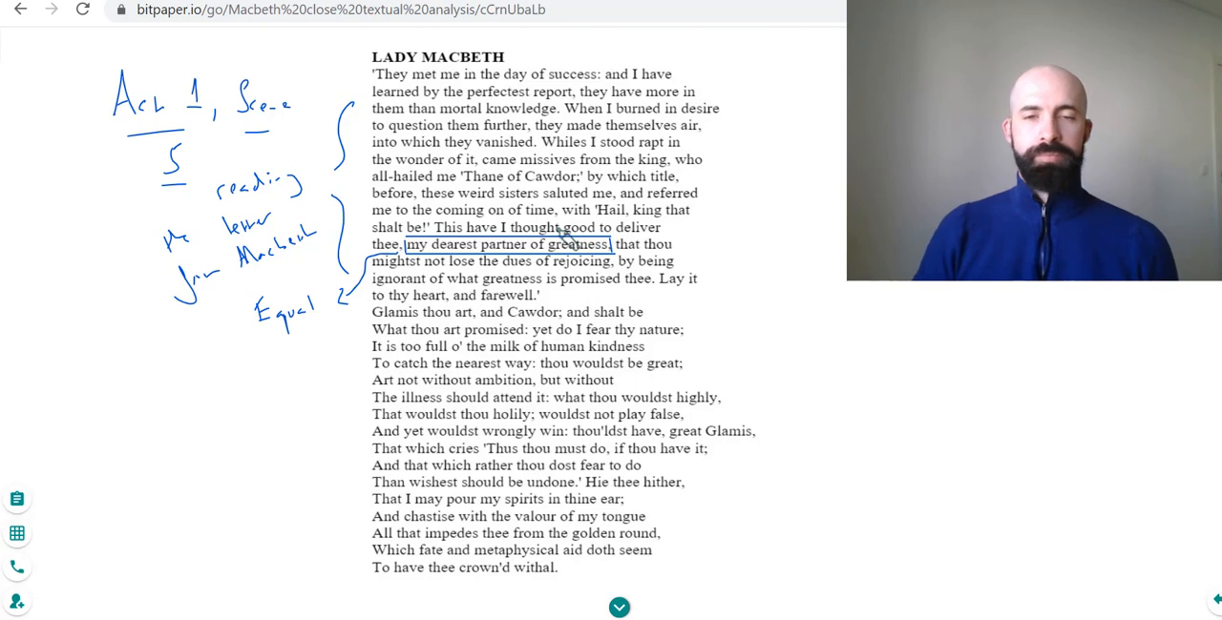
mouse_move(548, 474)
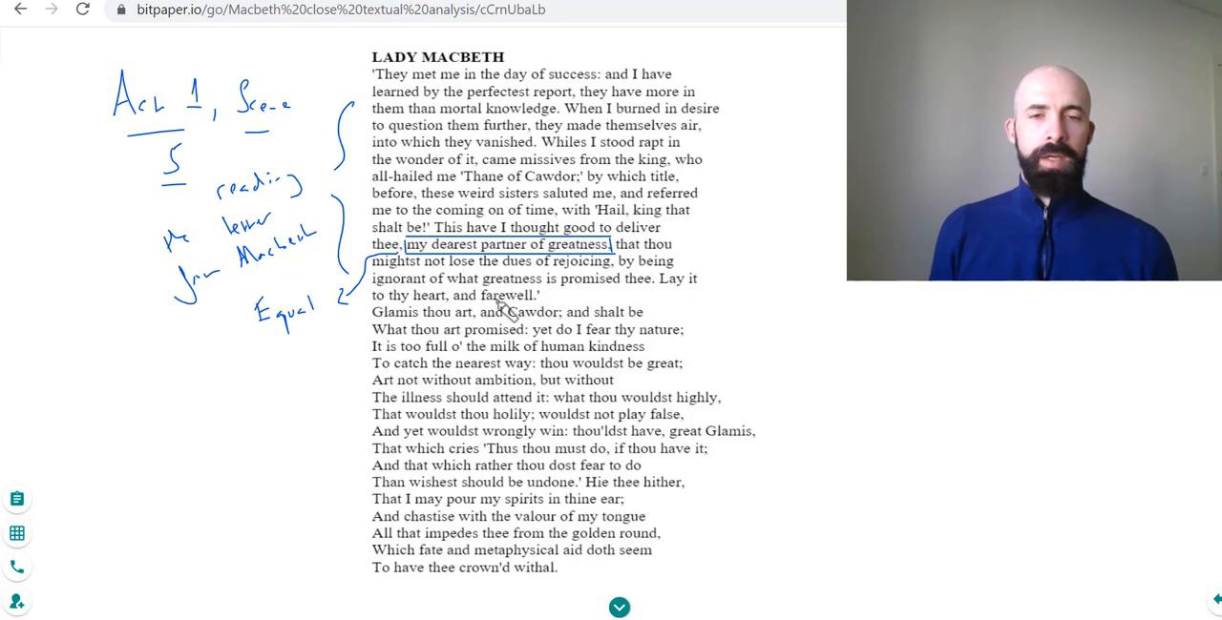
mouse_move(522, 207)
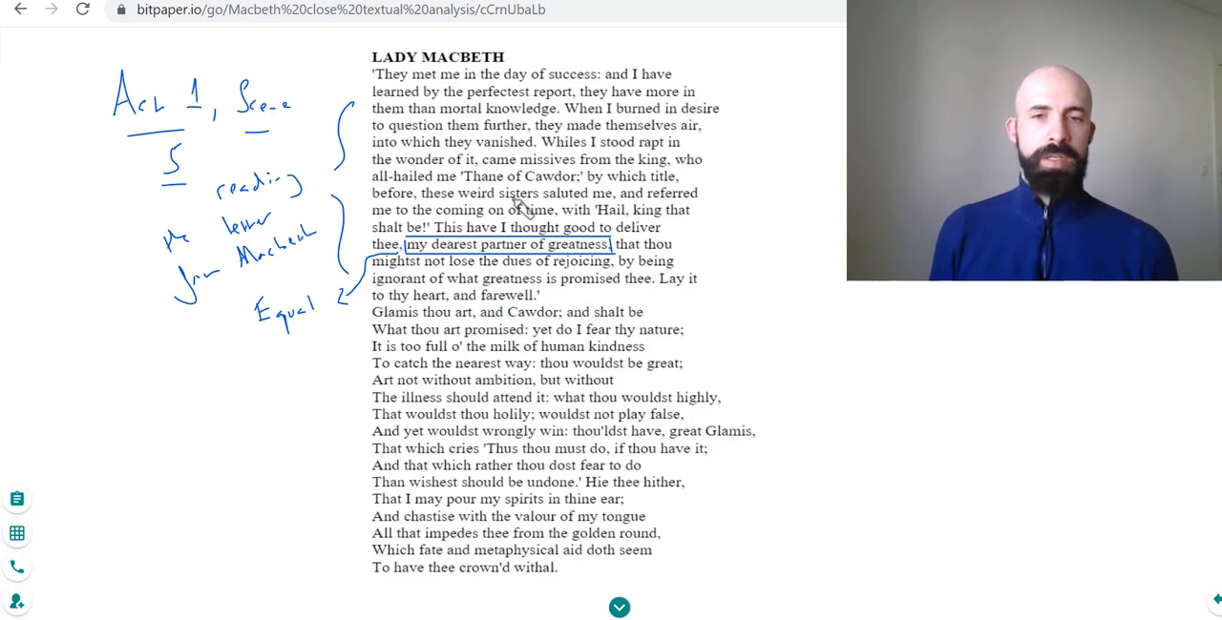
mouse_move(735, 243)
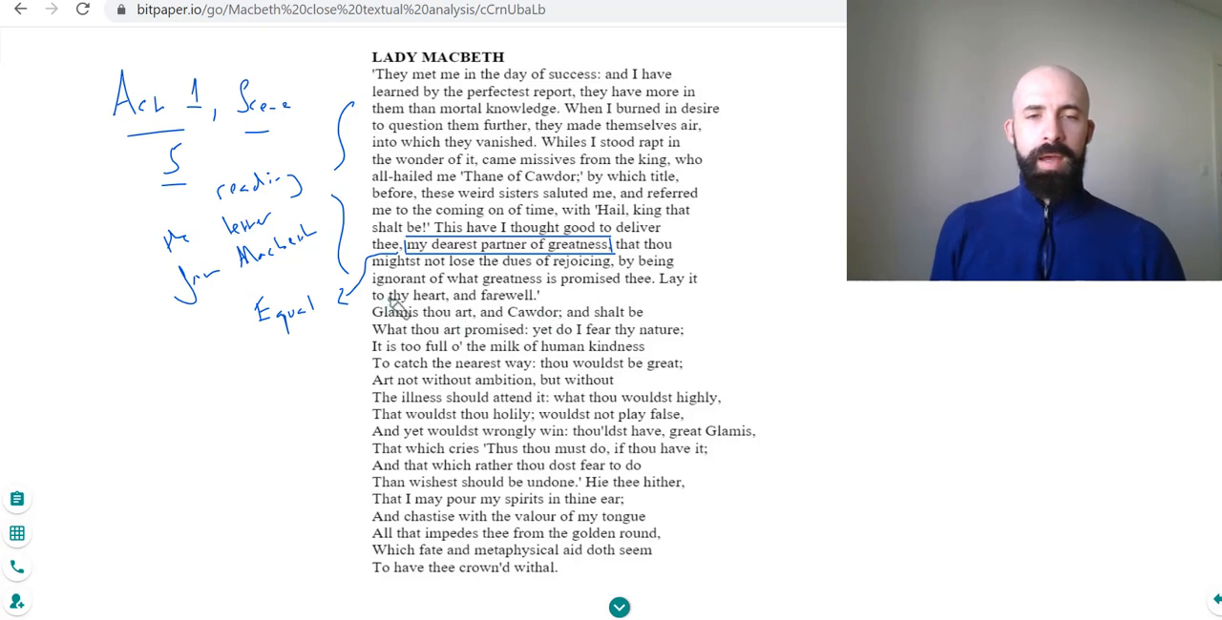
mouse_move(594, 281)
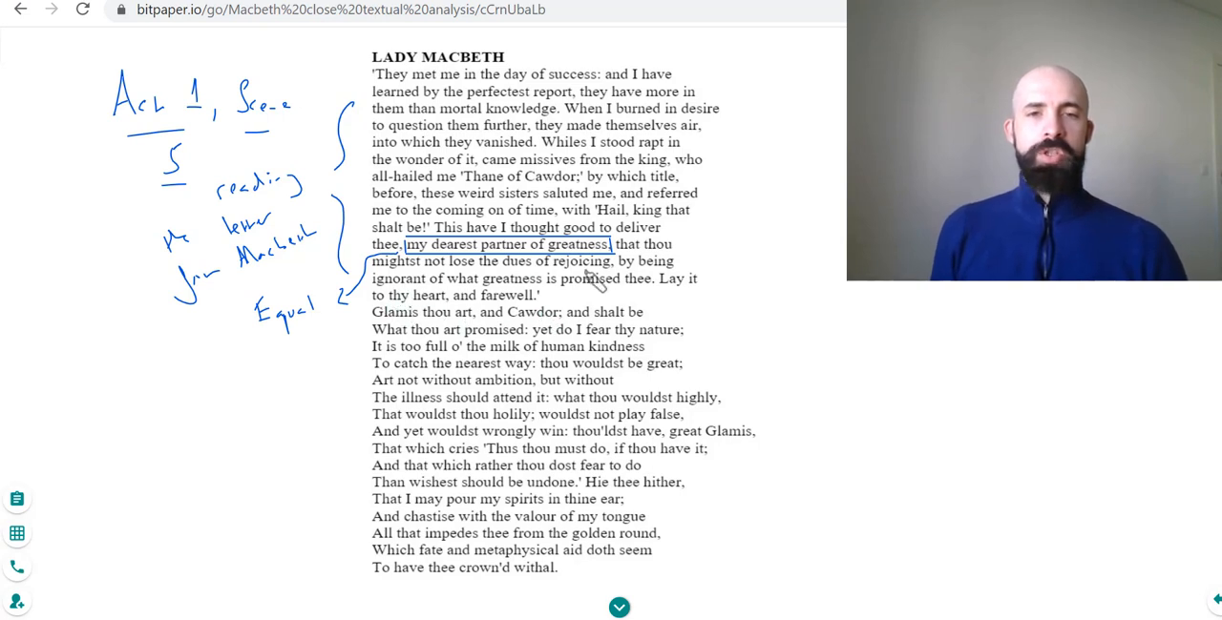
mouse_move(429, 349)
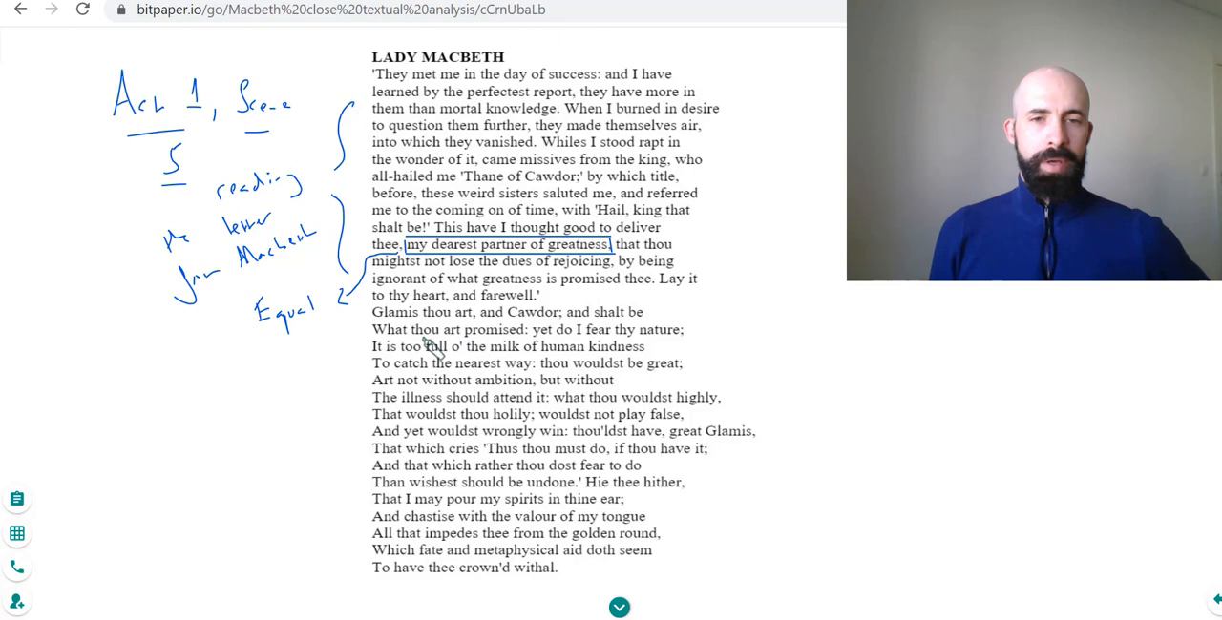
mouse_move(362, 417)
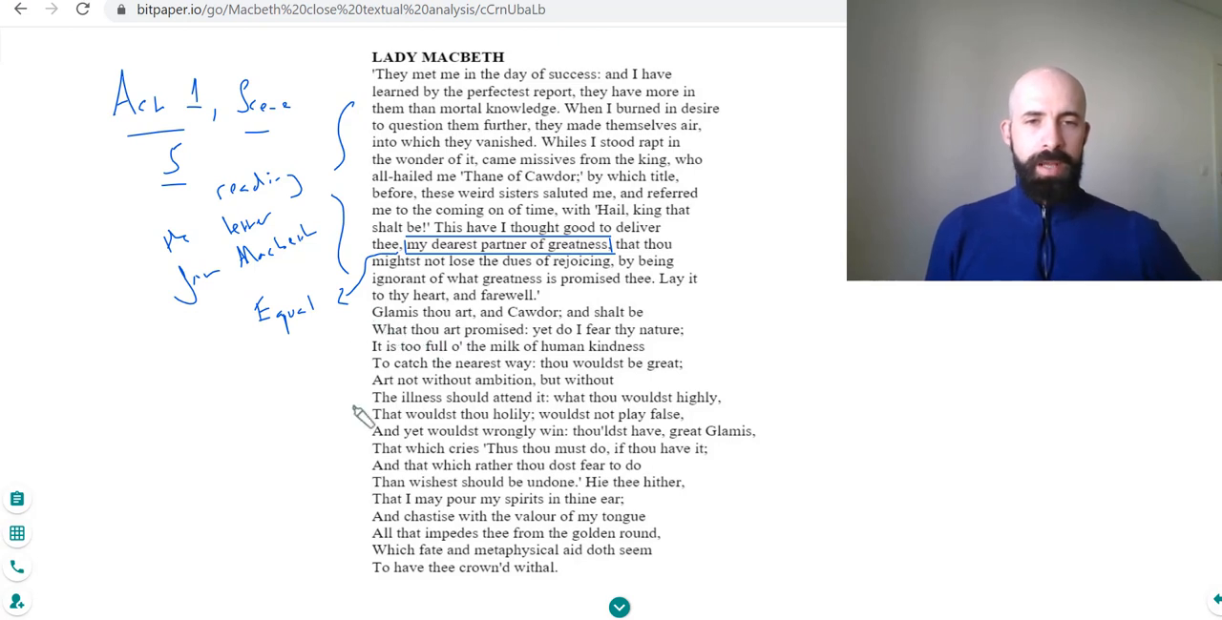
mouse_move(368, 386)
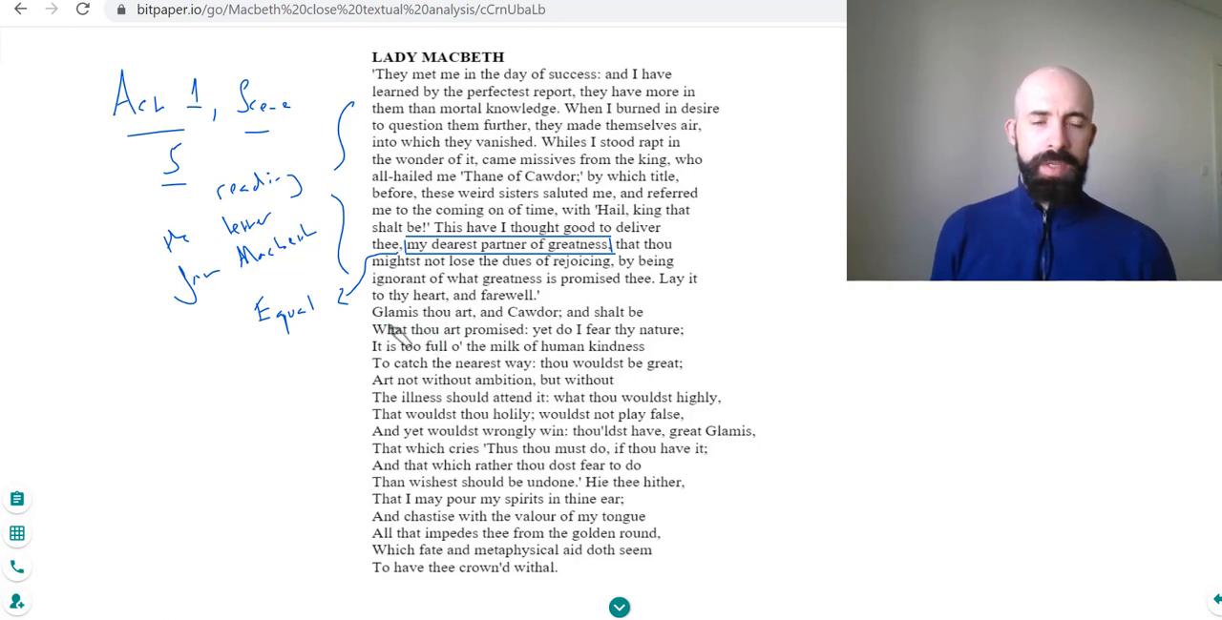
mouse_move(630, 330)
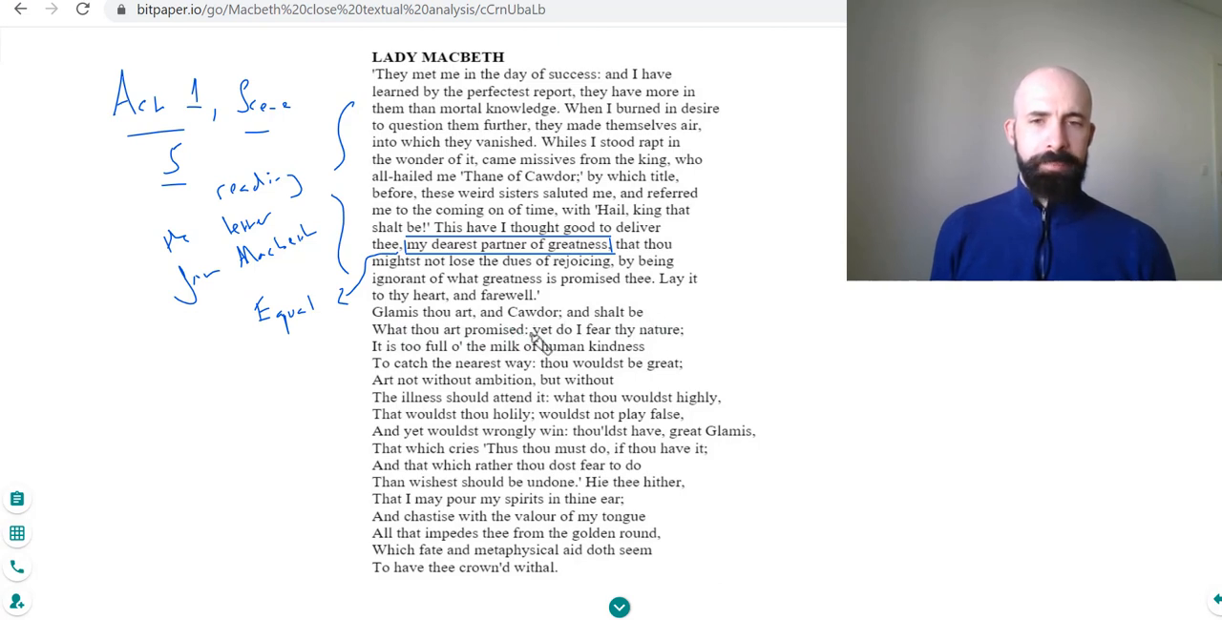
mouse_move(406, 353)
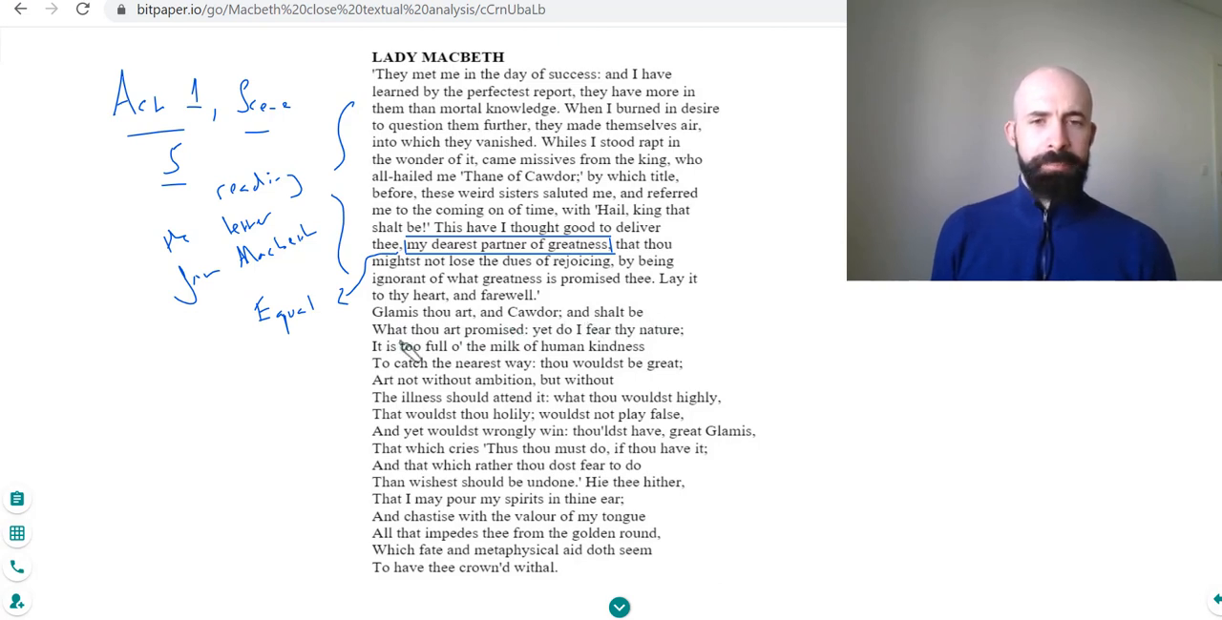
mouse_move(649, 358)
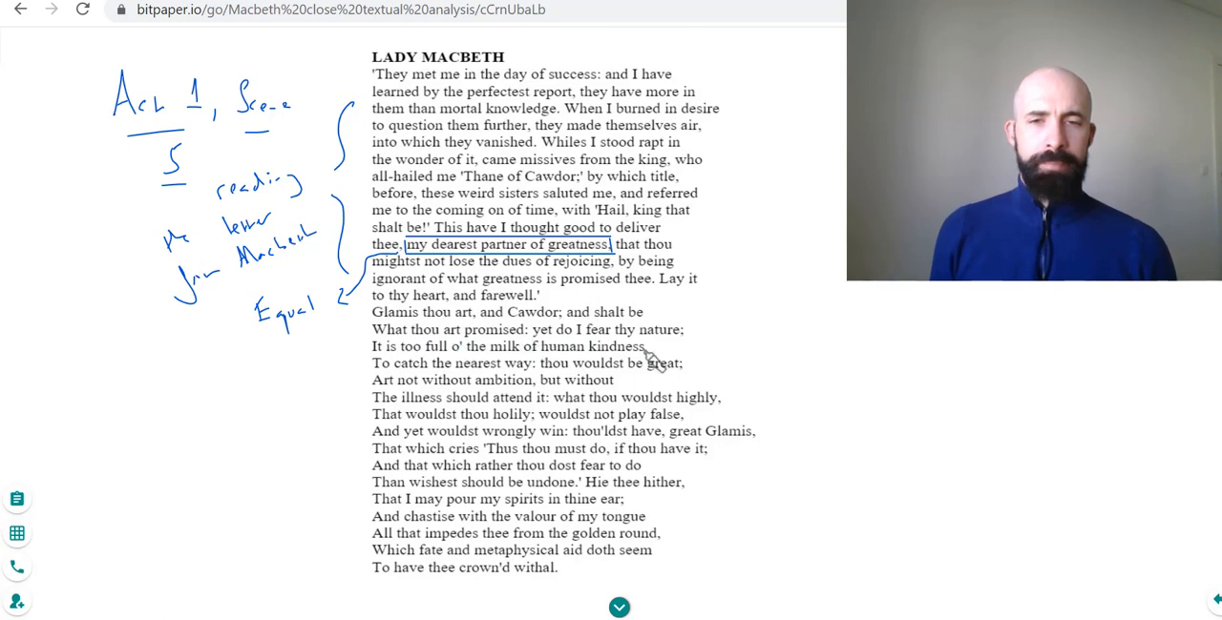
mouse_move(363, 348)
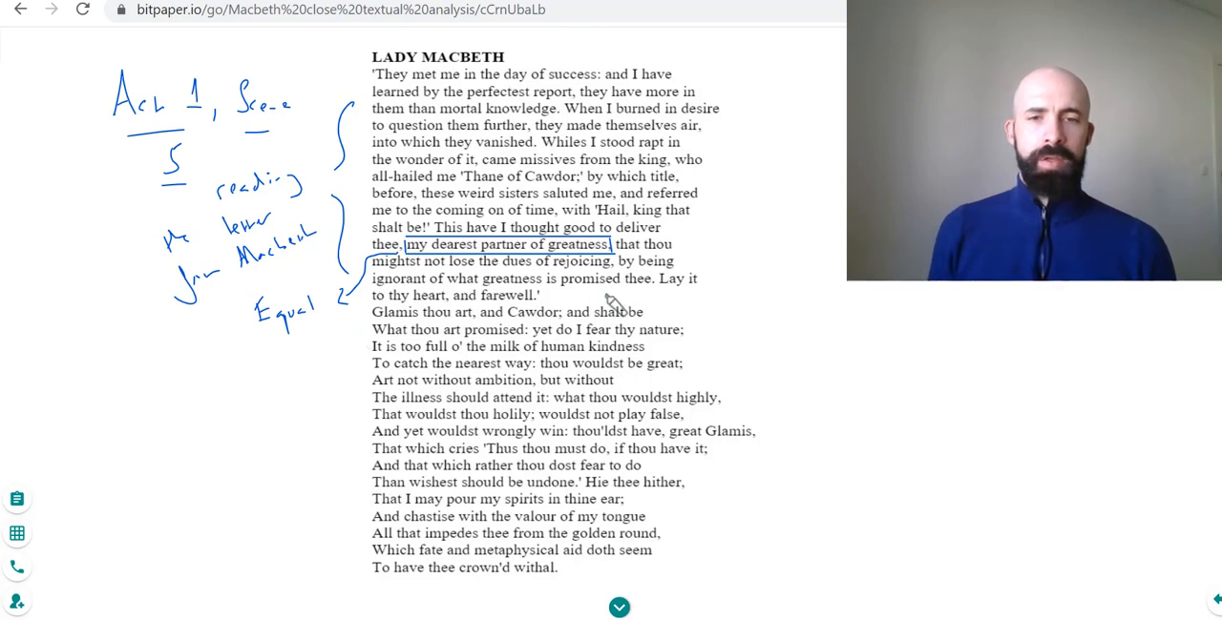
mouse_move(570, 359)
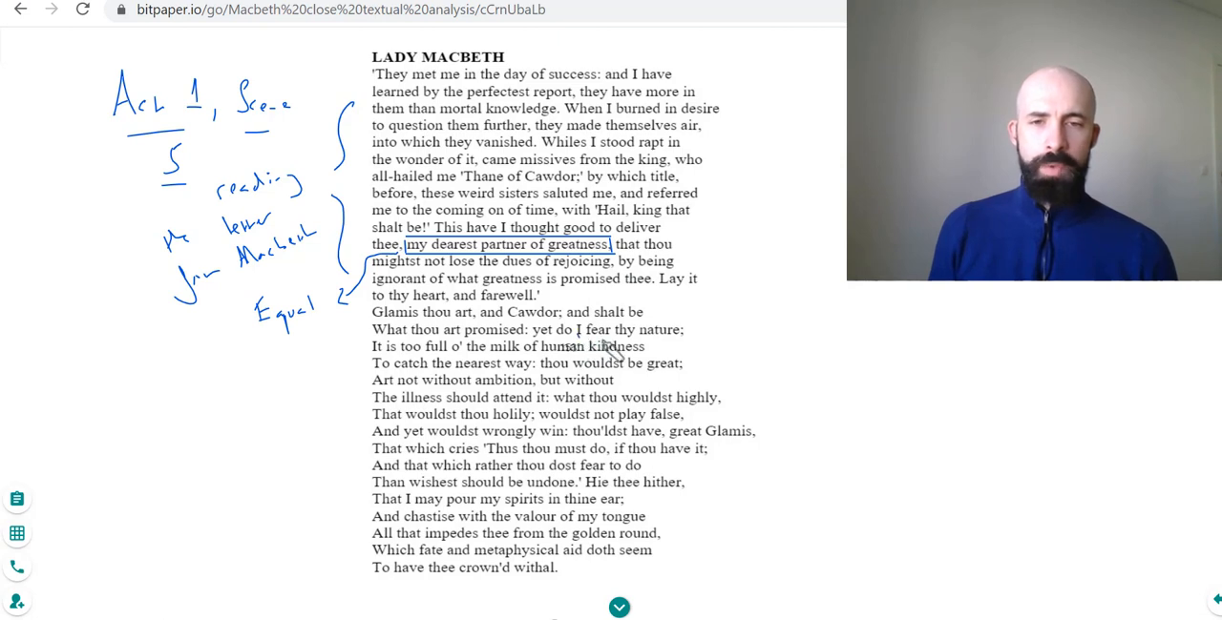
Step: Underline the line 'I fear thy nature'
left_click_drag(576, 329, 683, 329)
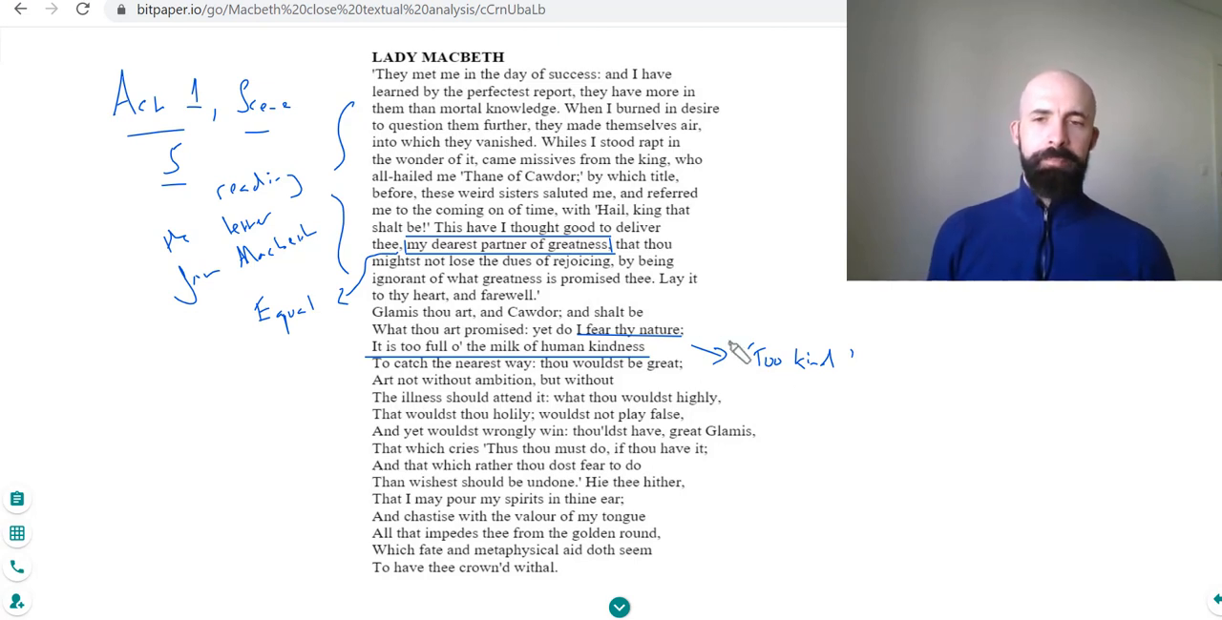
mouse_move(659, 348)
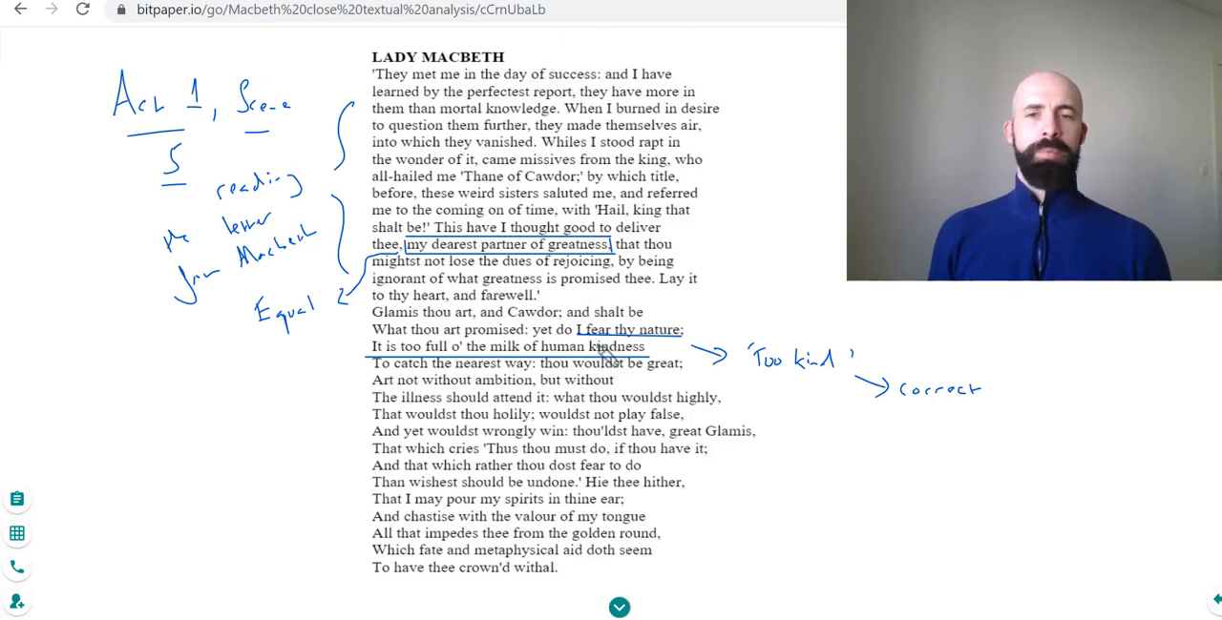
mouse_move(587, 377)
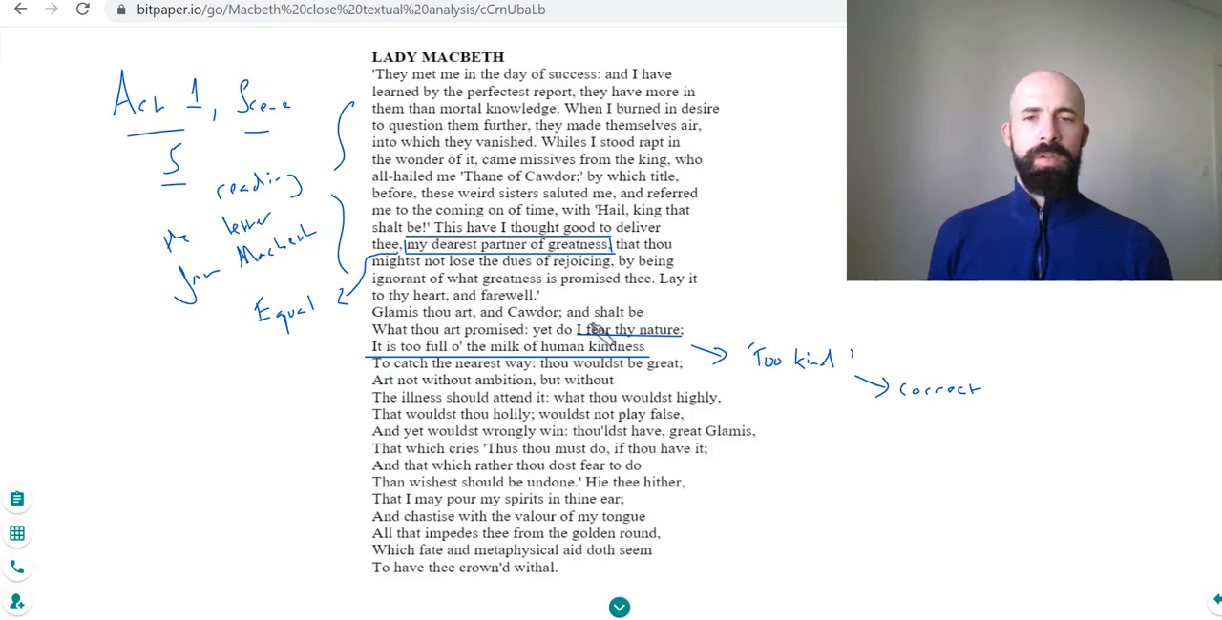
mouse_move(492, 361)
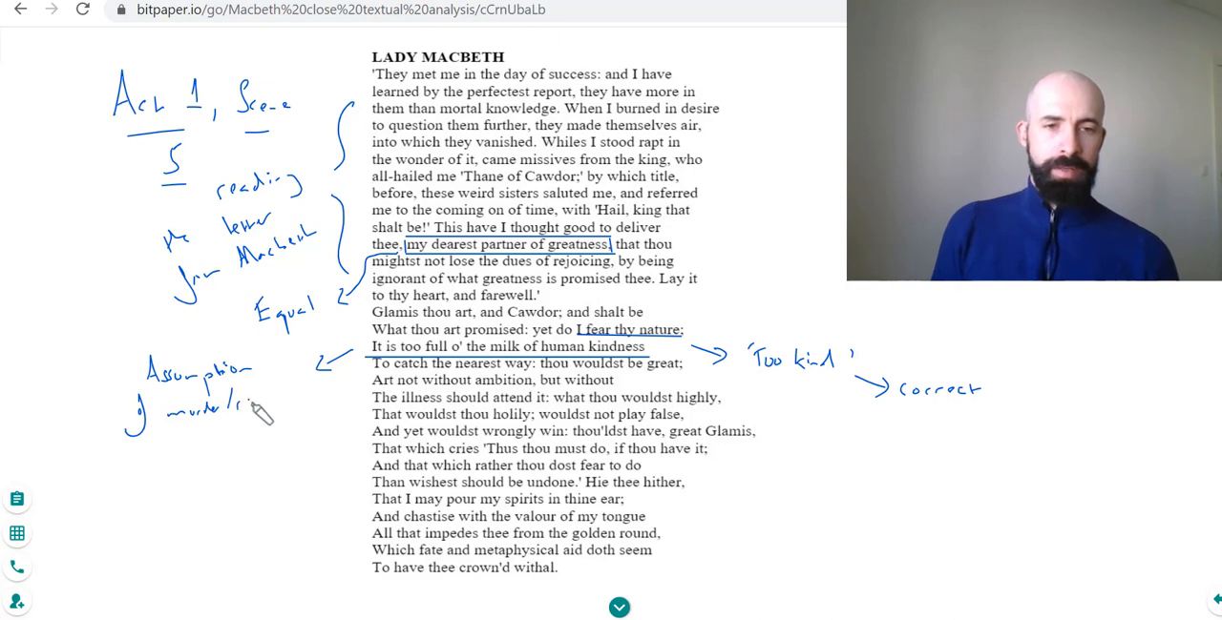
mouse_move(267, 401)
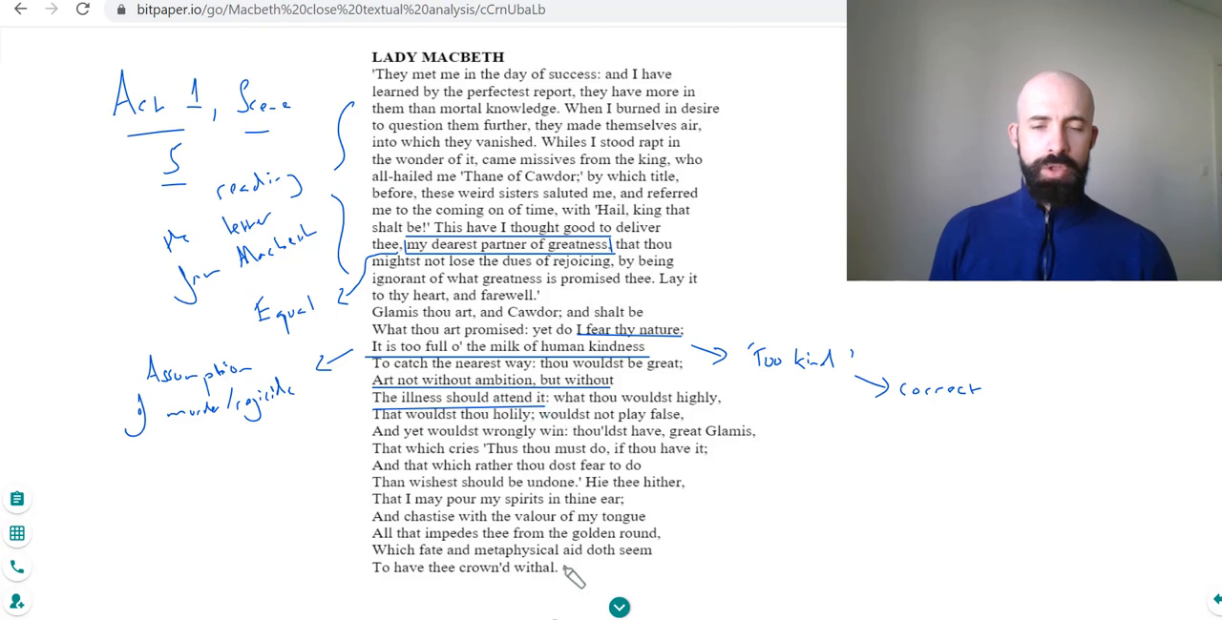
mouse_move(361, 449)
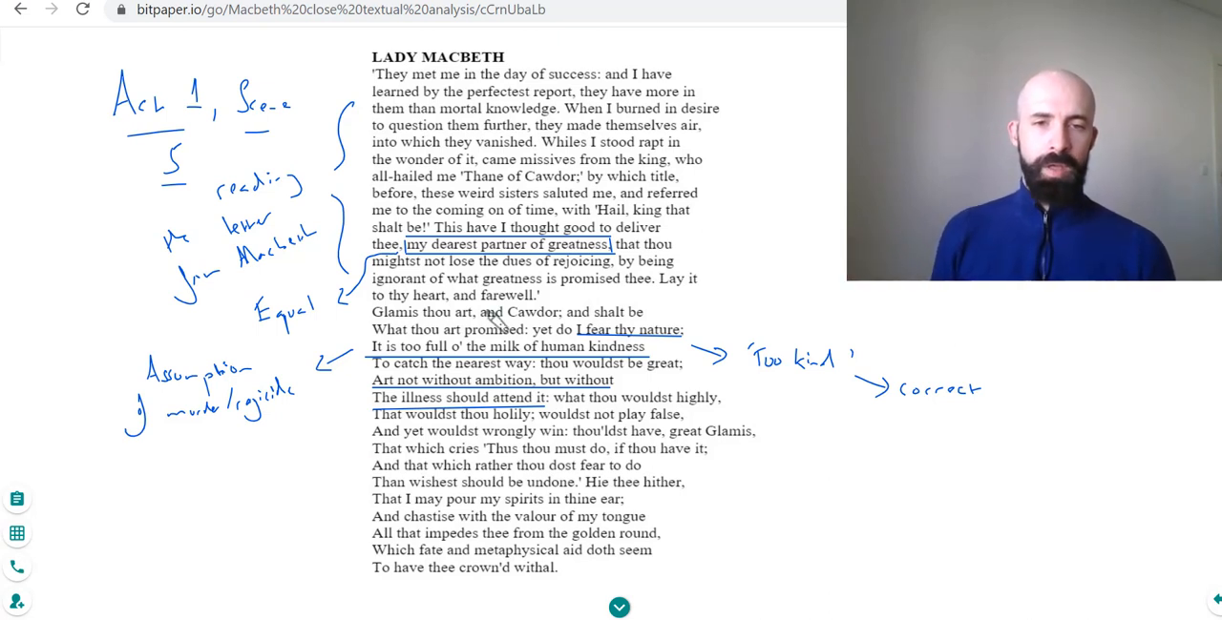
mouse_move(496, 409)
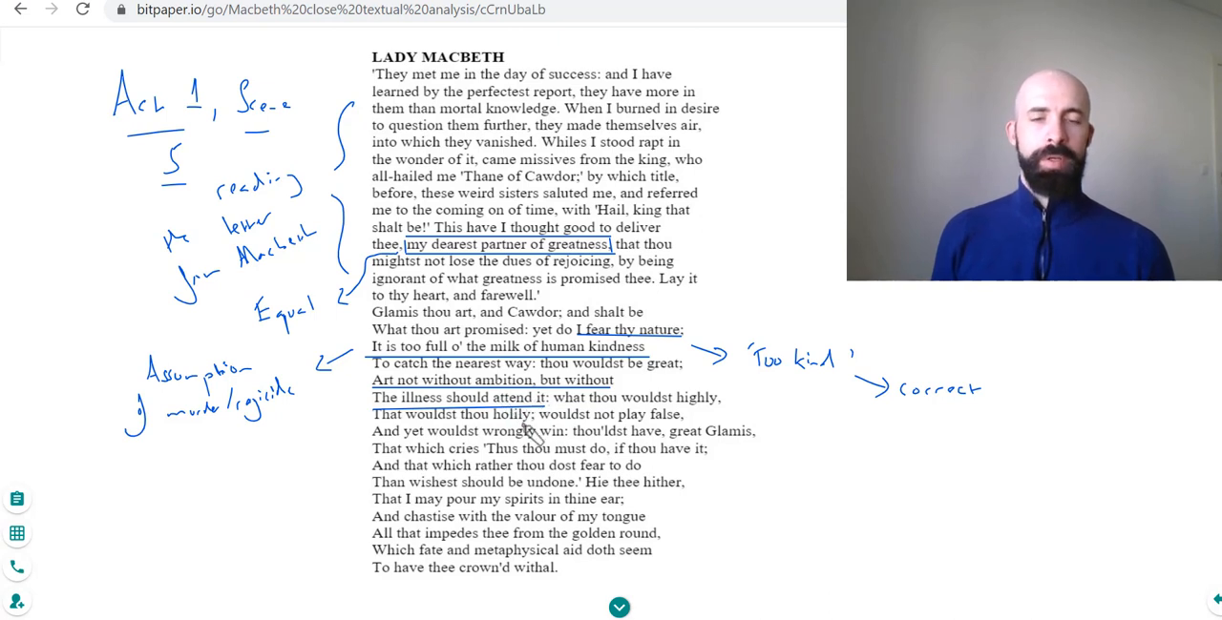
mouse_move(697, 406)
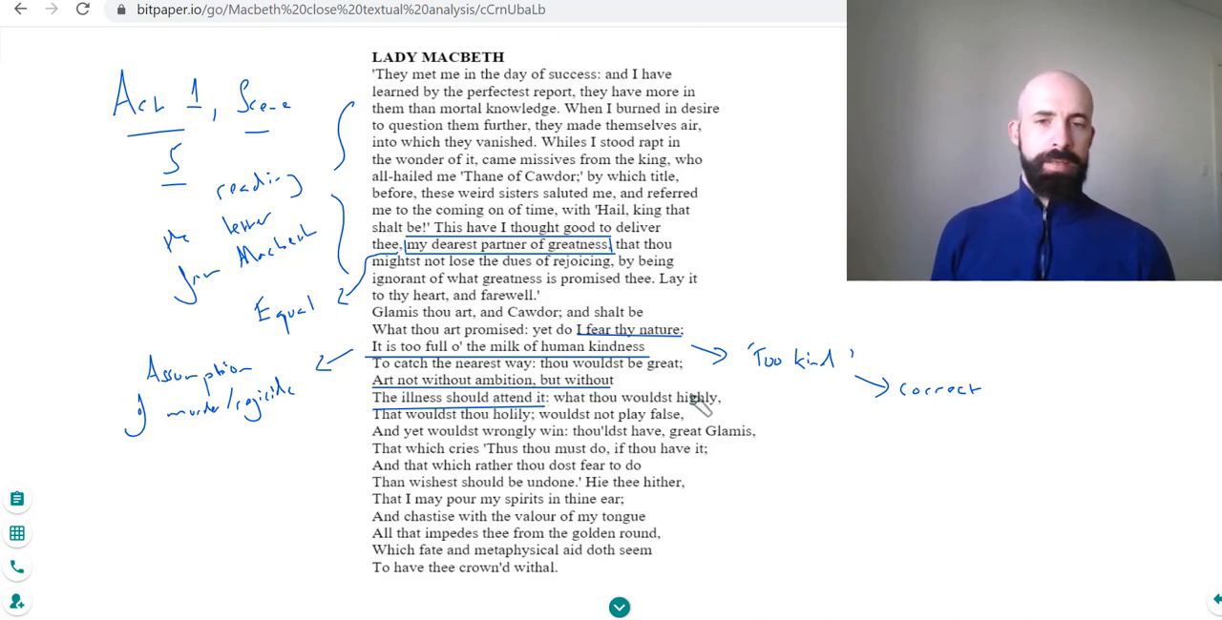
mouse_move(620, 382)
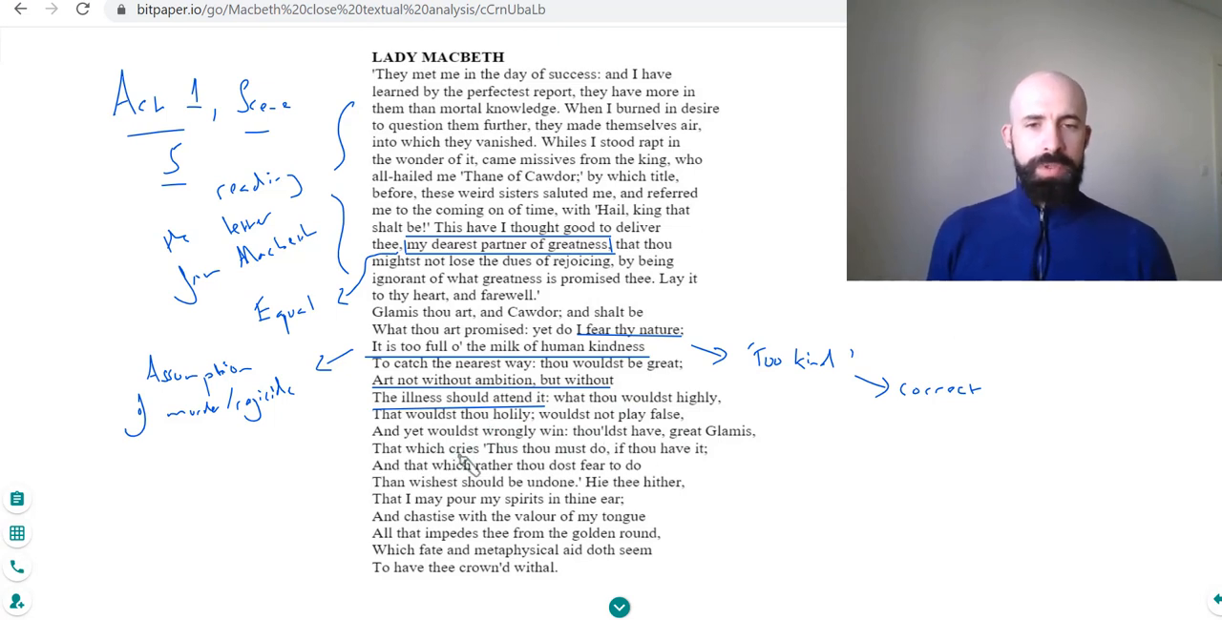
mouse_move(754, 430)
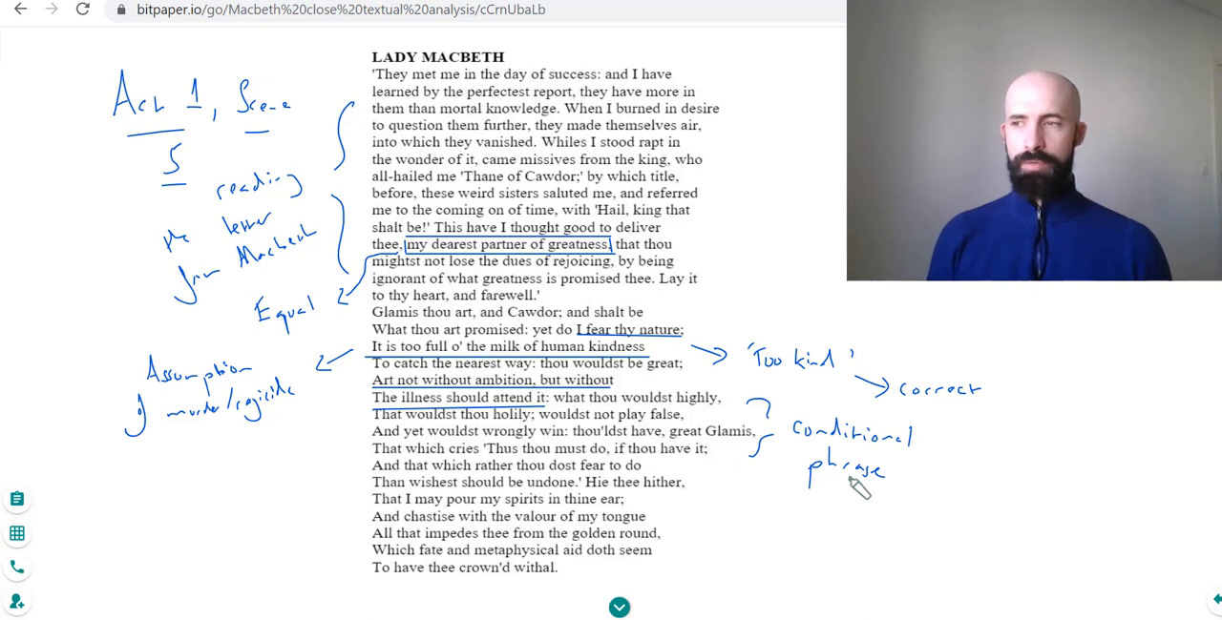
mouse_move(868, 491)
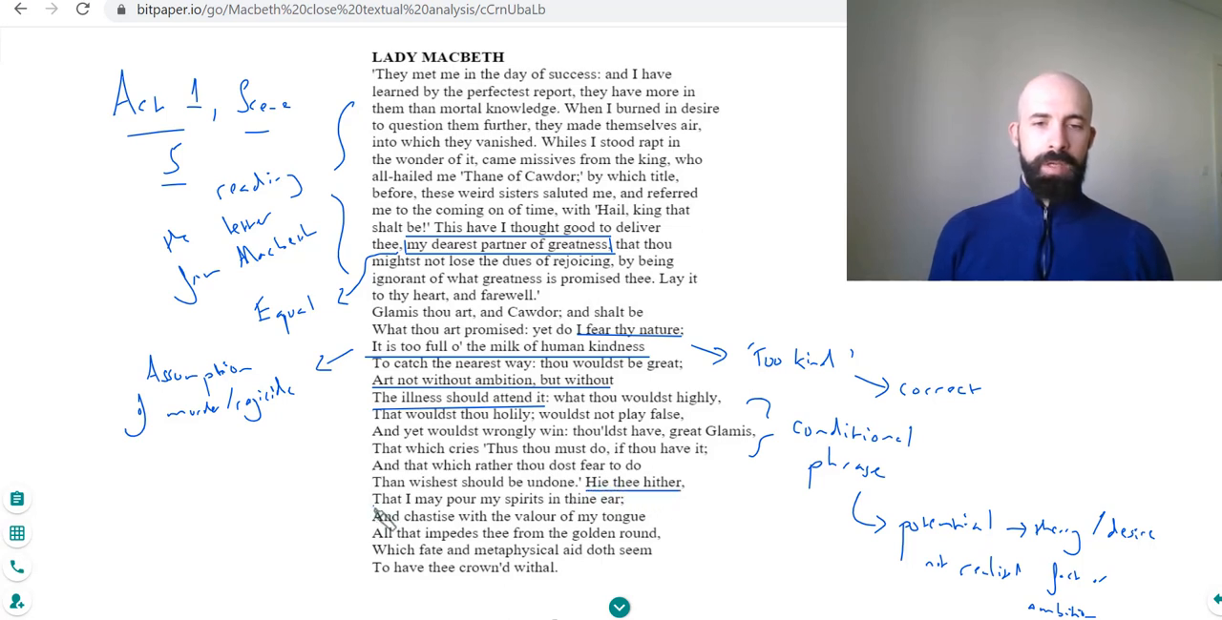
Step: Underline 'That I may pour my spirits in thine ear'
left_click_drag(375, 499, 630, 500)
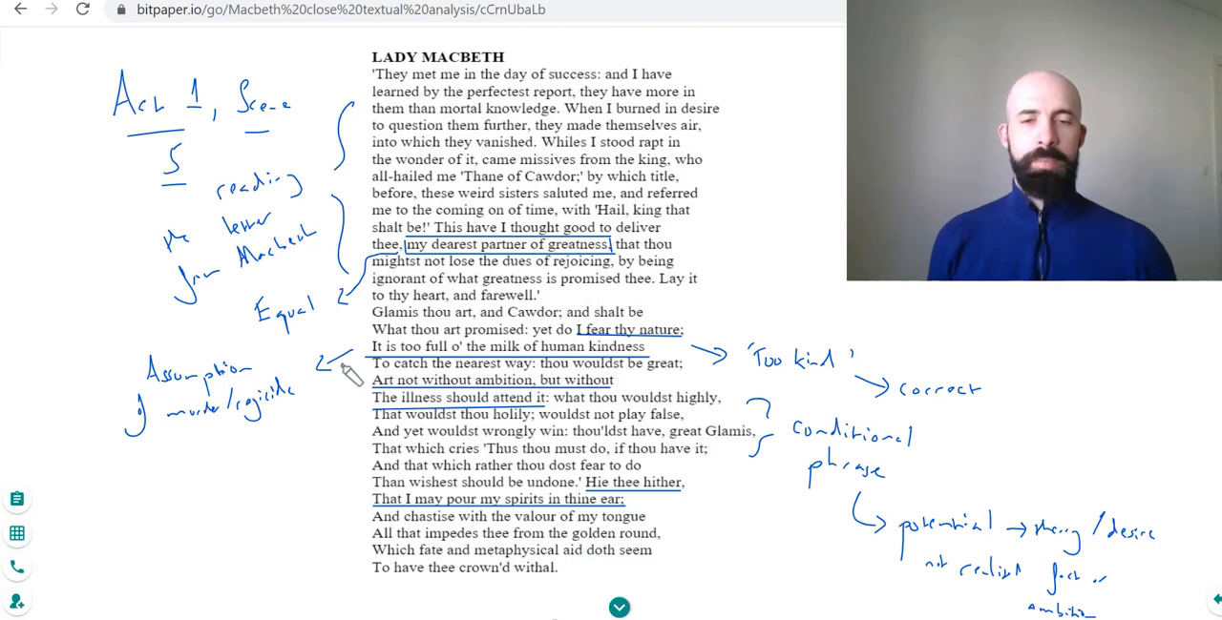
mouse_move(510, 568)
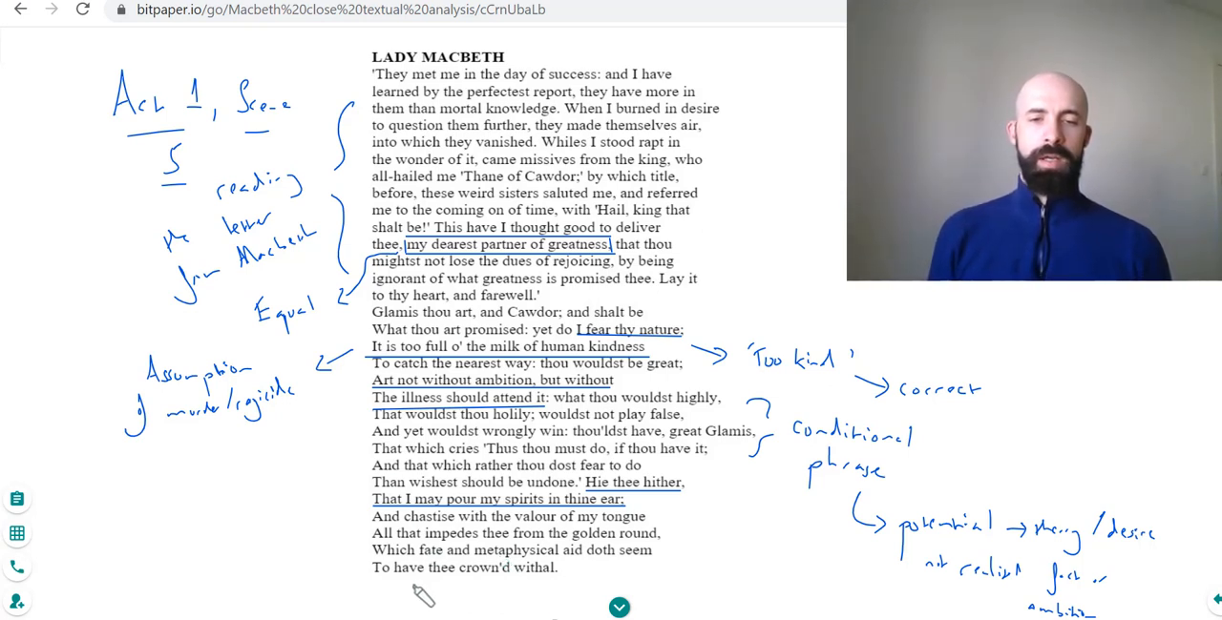
mouse_move(520, 582)
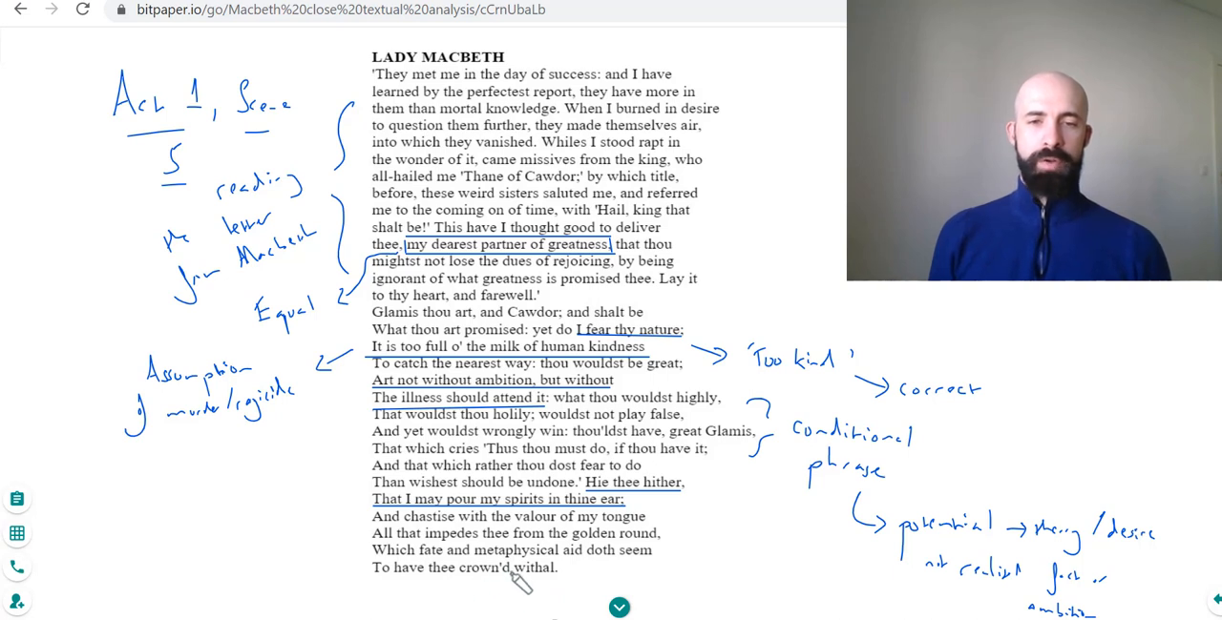